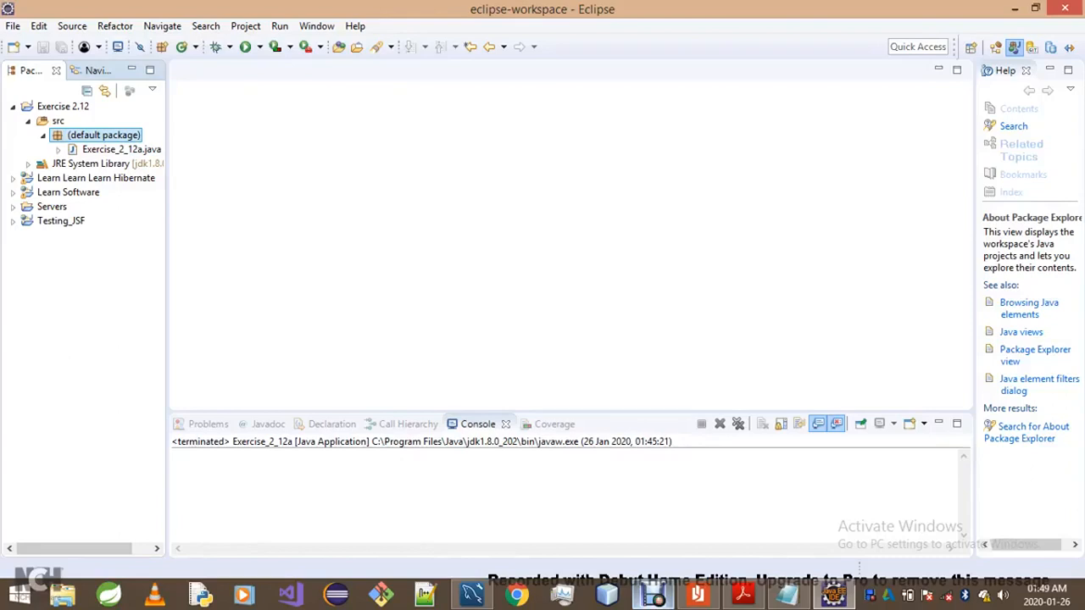
# Bring up the context menu for the default package of project Exercise 2.12
pyautogui.rightClick(102, 136)
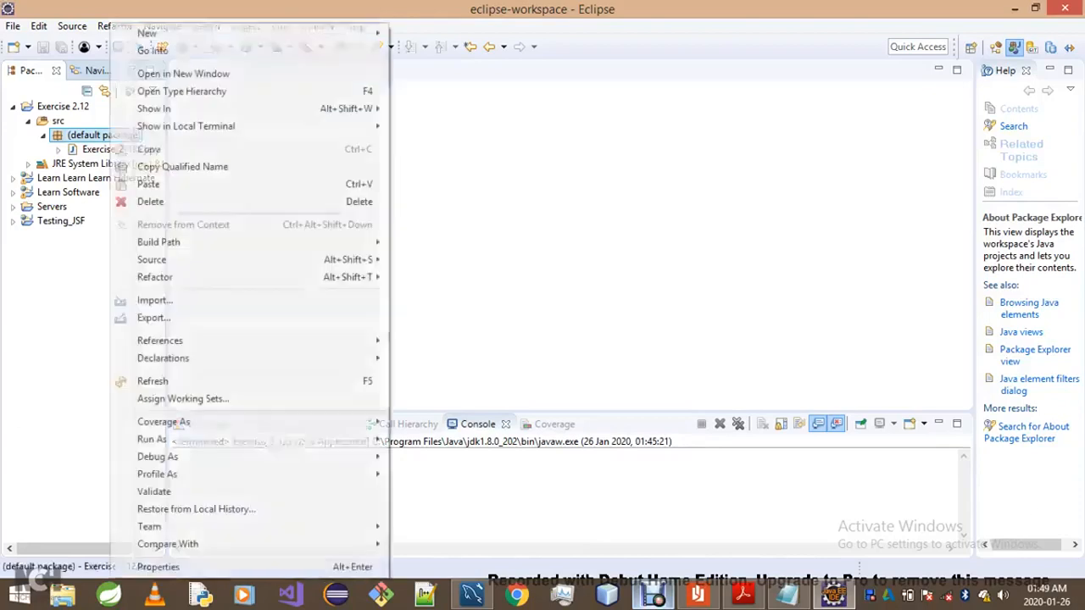
pyautogui.moveTo(146, 34)
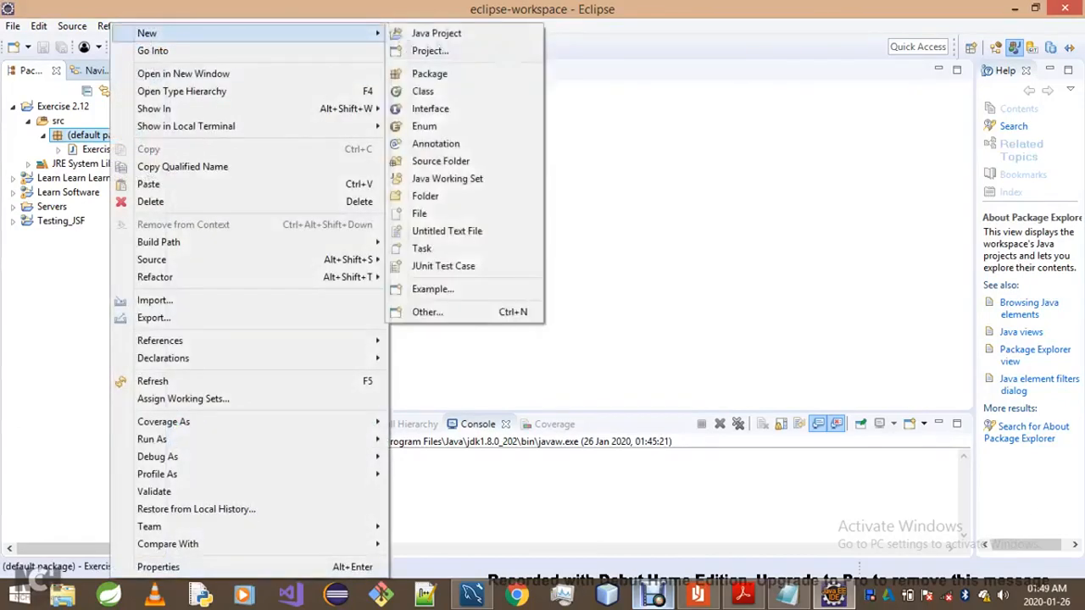
pyautogui.moveTo(437, 34)
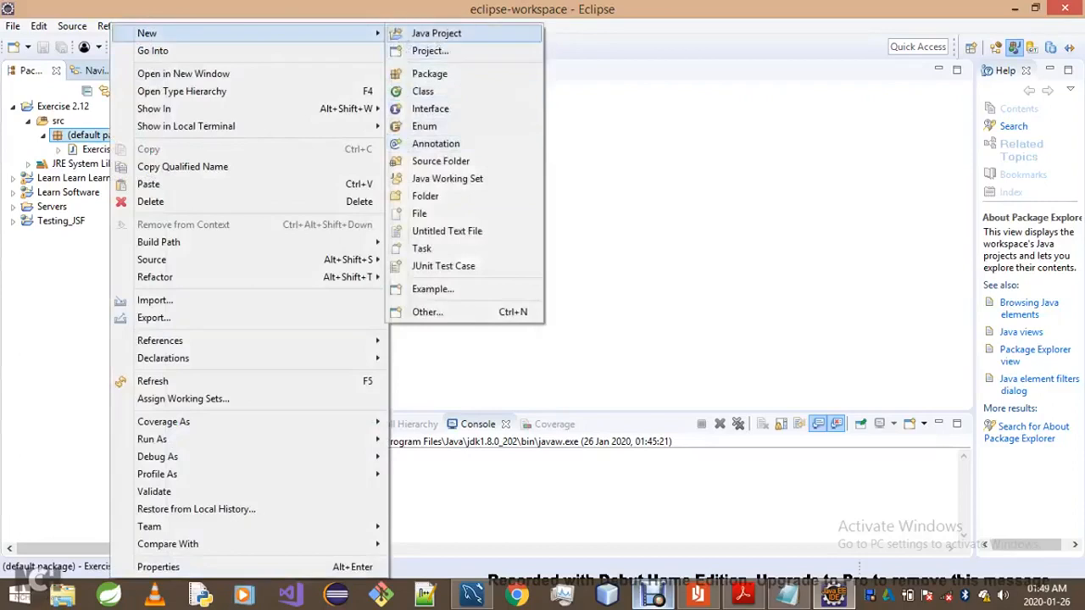
pyautogui.moveTo(430, 108)
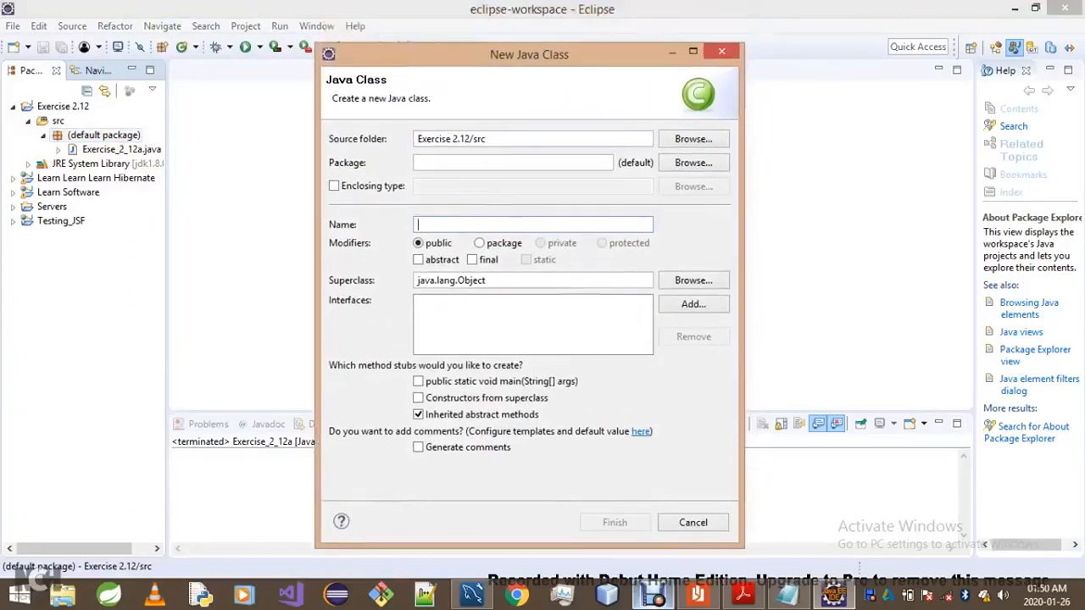
# Name the new class Exercise_2_12b, include a main method stub, and finish creating it
pyautogui.write('E')
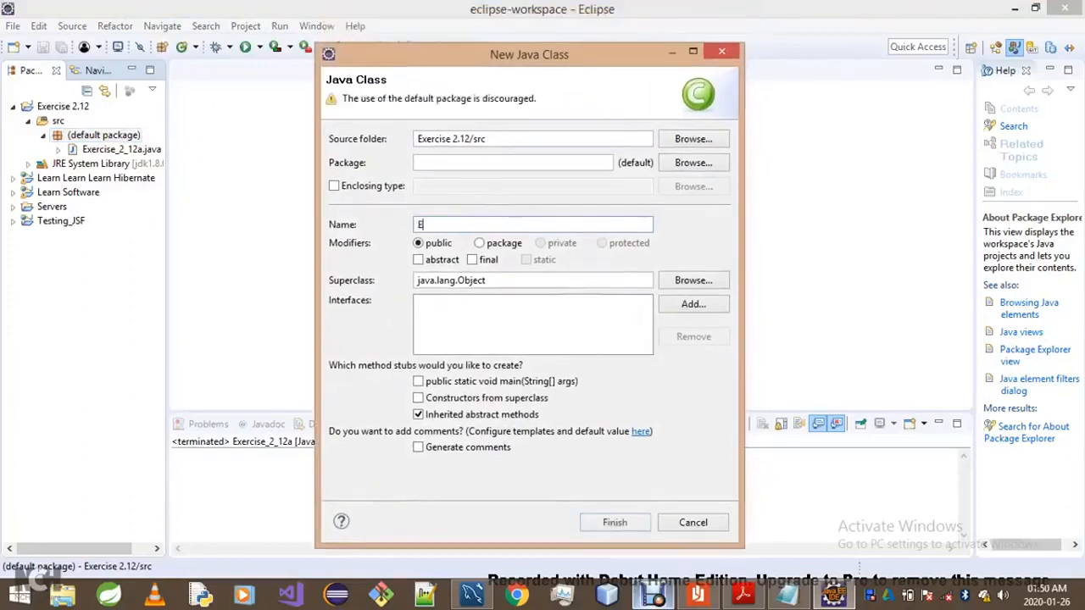
pyautogui.write('xercise')
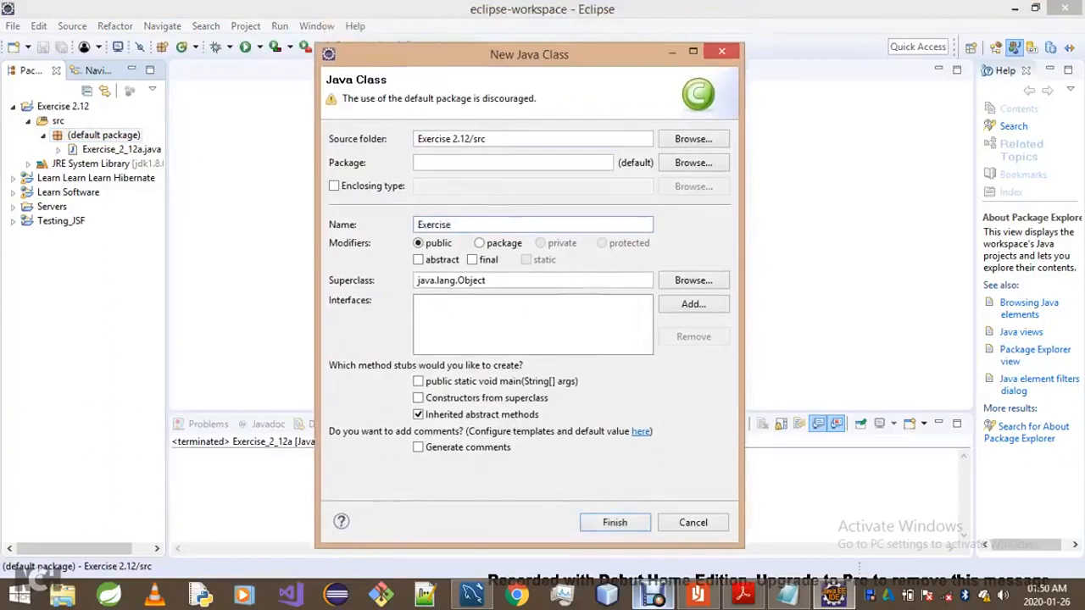
pyautogui.click(532, 224)
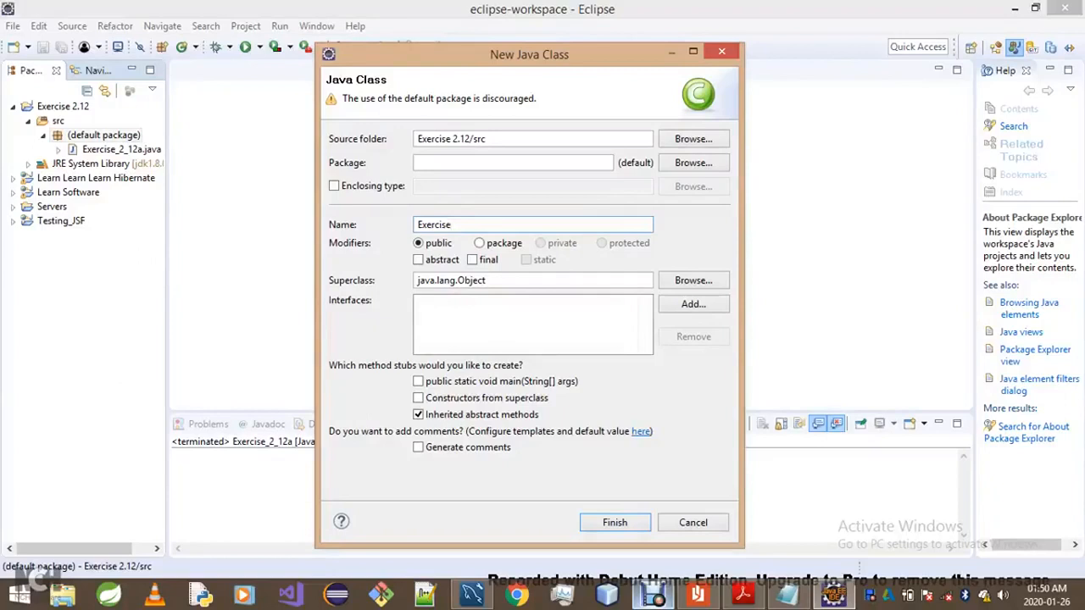
pyautogui.click(532, 224)
pyautogui.write('_2_')
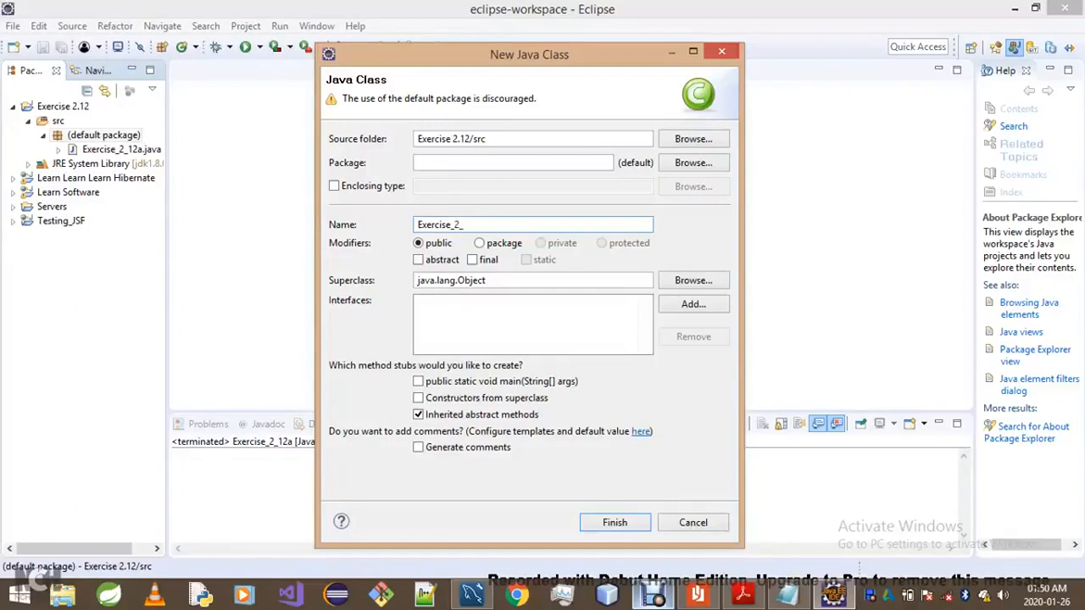
pyautogui.write('12b')
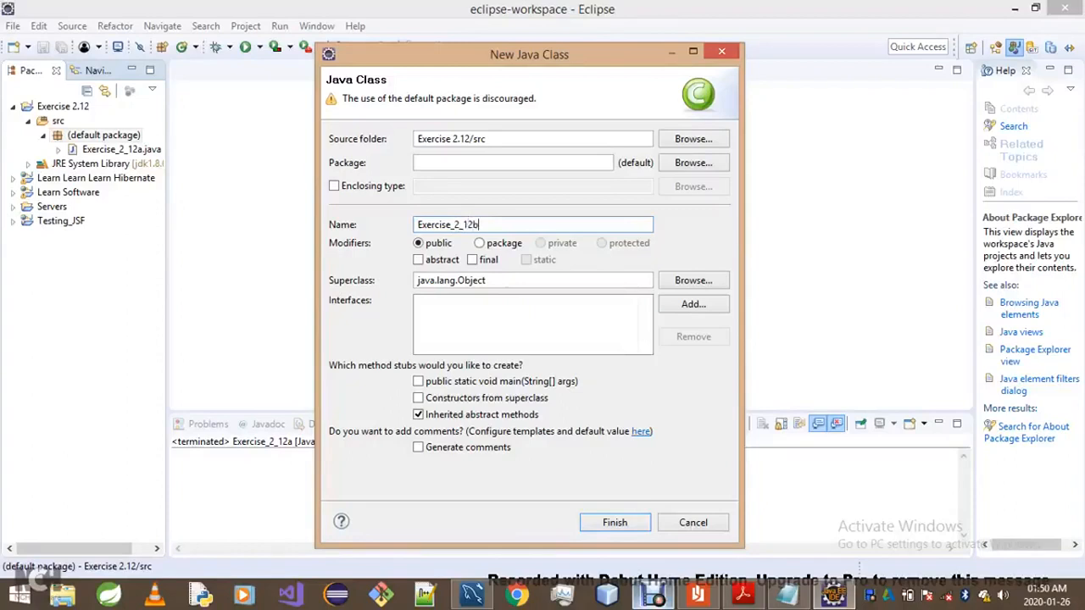
pyautogui.click(417, 379)
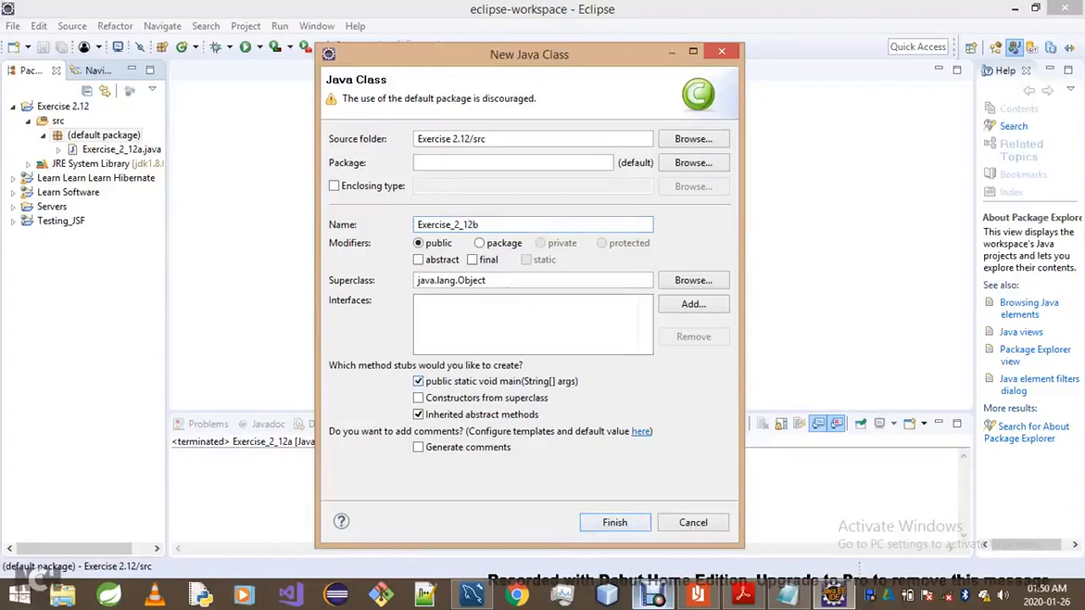
pyautogui.click(614, 522)
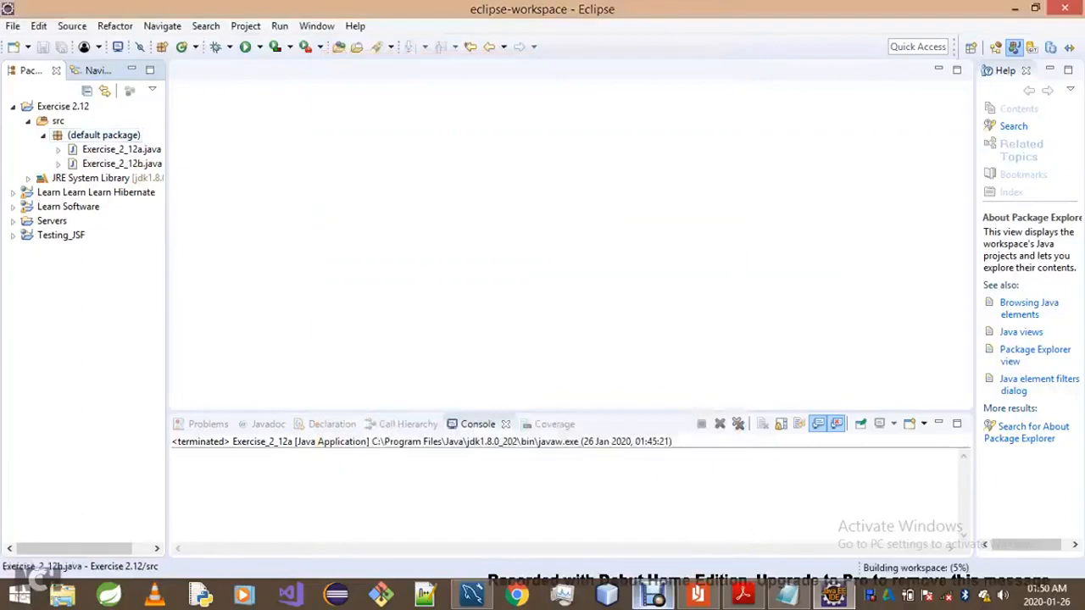
# Edit Exercise_2_12b.java, adding a comment with the IntroductiontoJava.pdf download URL above main
pyautogui.doubleClick(122, 162)
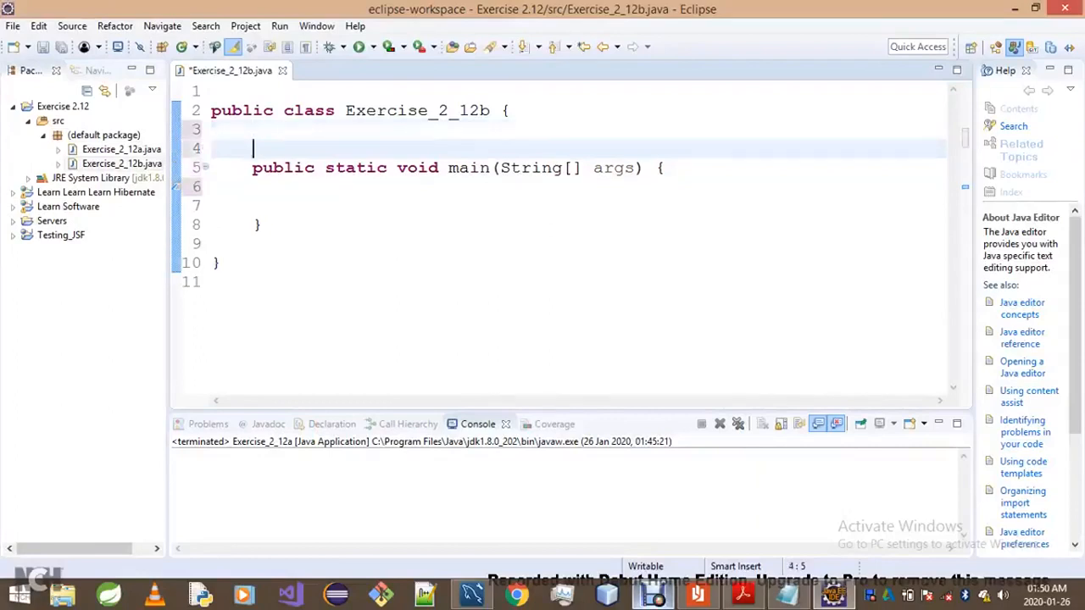
pyautogui.write('http://www.primeuniversity.edu.bd/160517/vc/eBook/download/IntroductiontoJava.pdf')
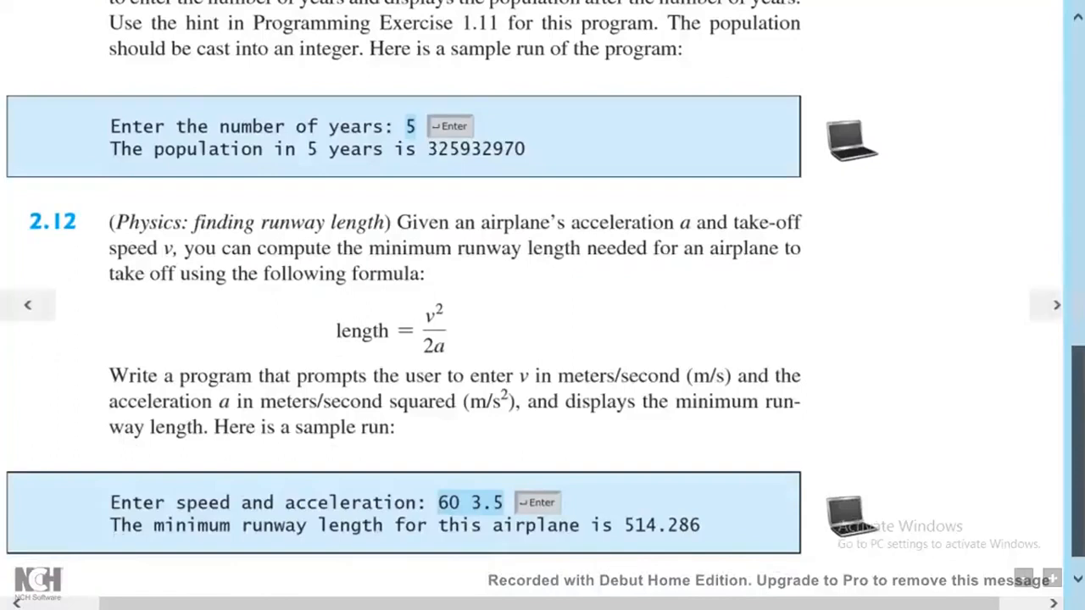
# Scroll the PDF down to Programming Exercise 2.12 on runway length
pyautogui.scroll(-3)
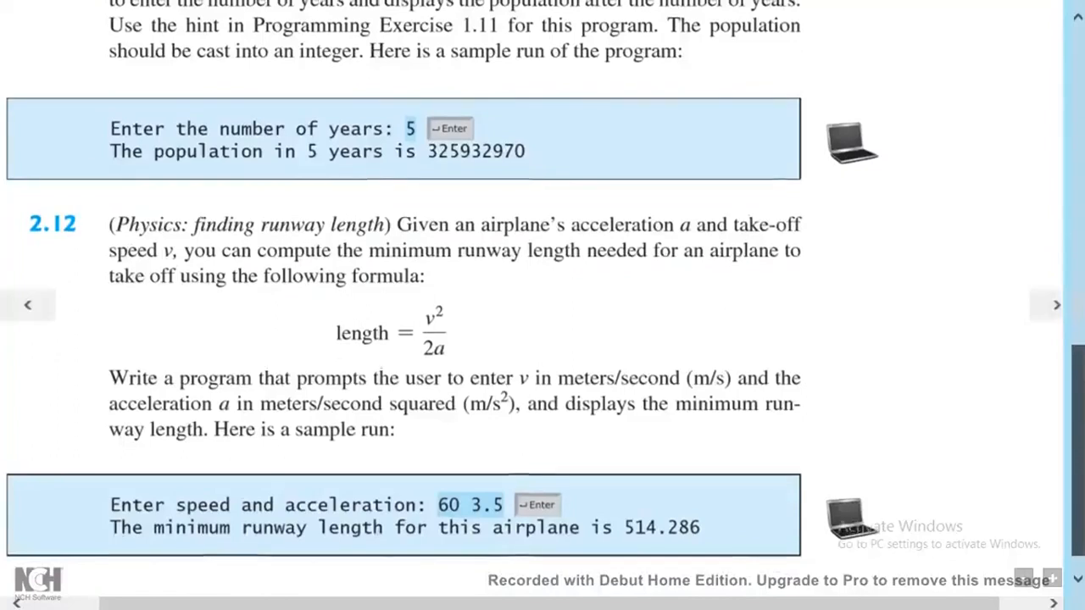
pyautogui.scroll(-3)
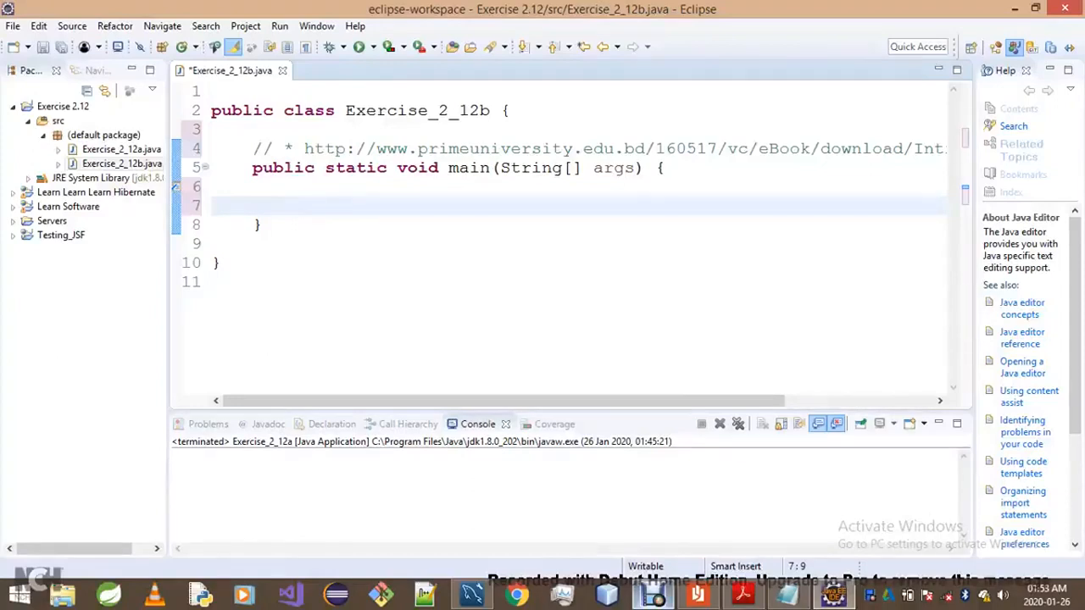
pyautogui.click(295, 207)
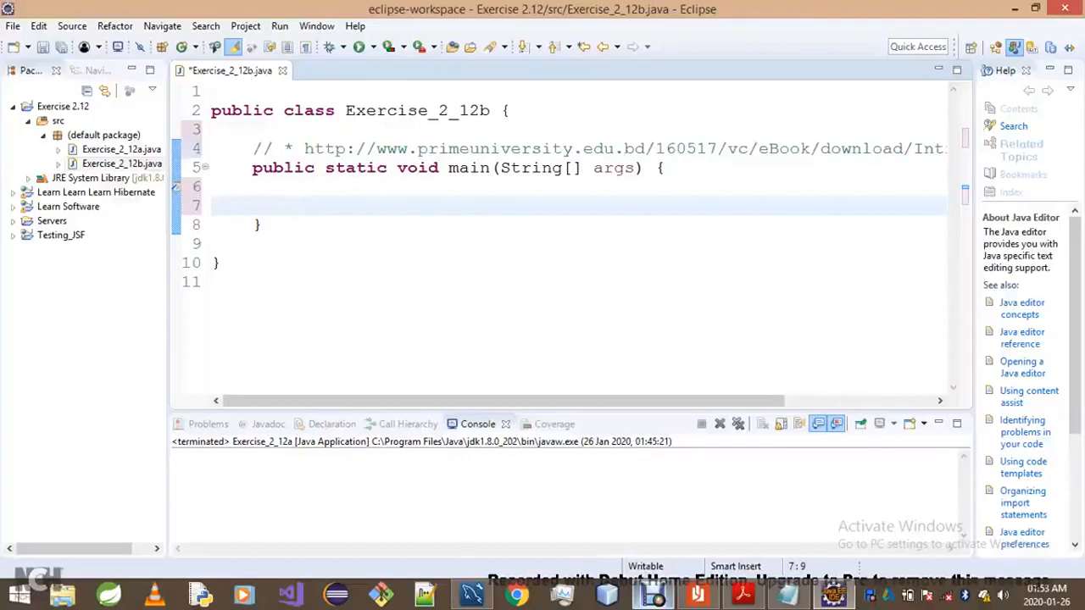
# Write 'Scanner scanner = new Scanner(System.in);' and 'scanner.close();' inside main
pyautogui.write('Scanner')
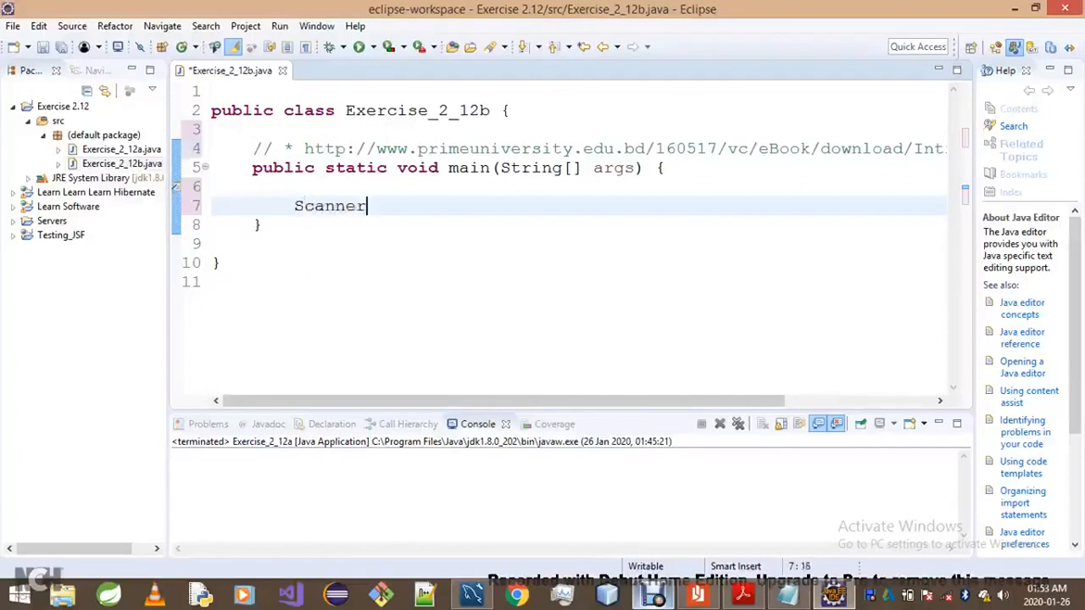
pyautogui.write('scanner = new S')
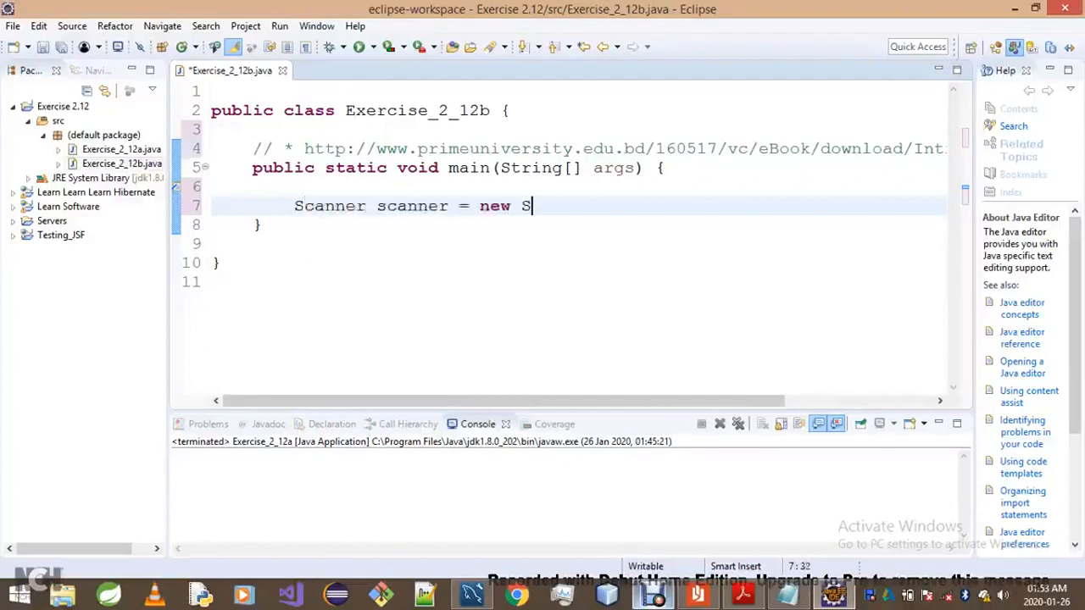
pyautogui.write('canner()')
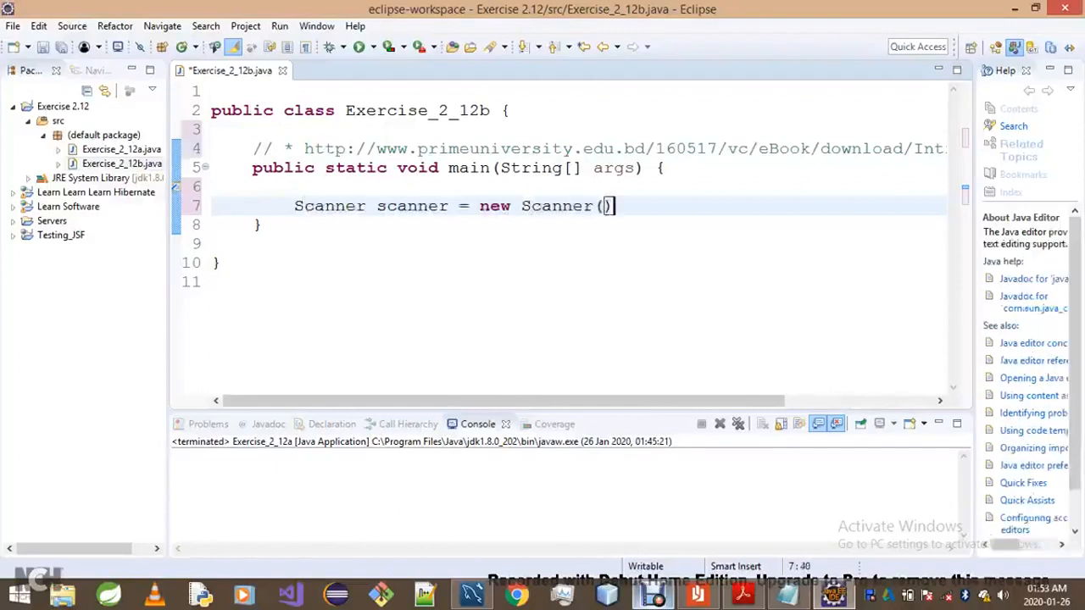
pyautogui.write(';')
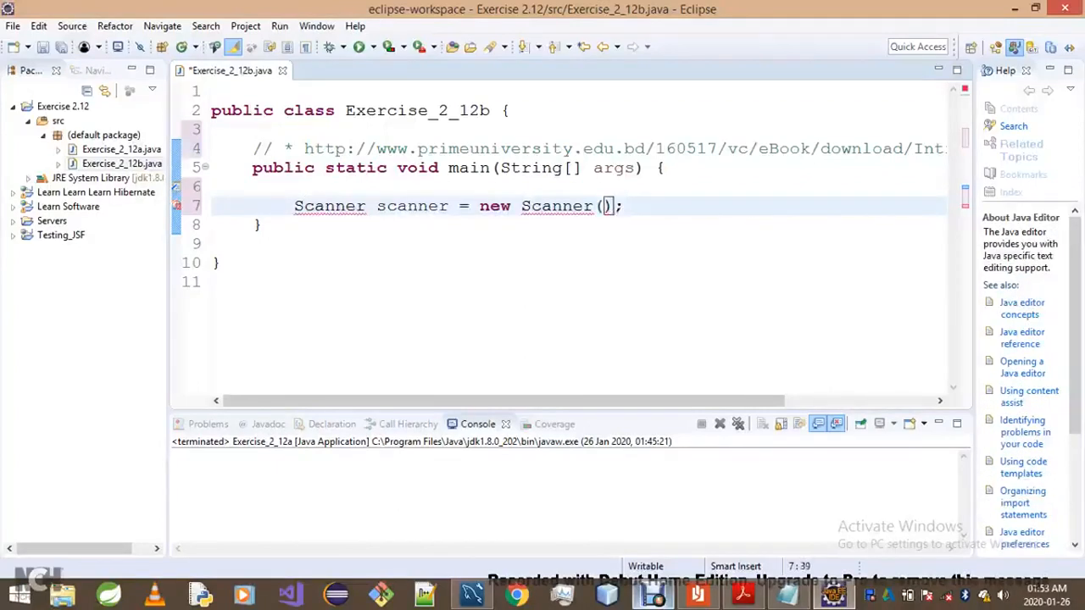
pyautogui.write('System.')
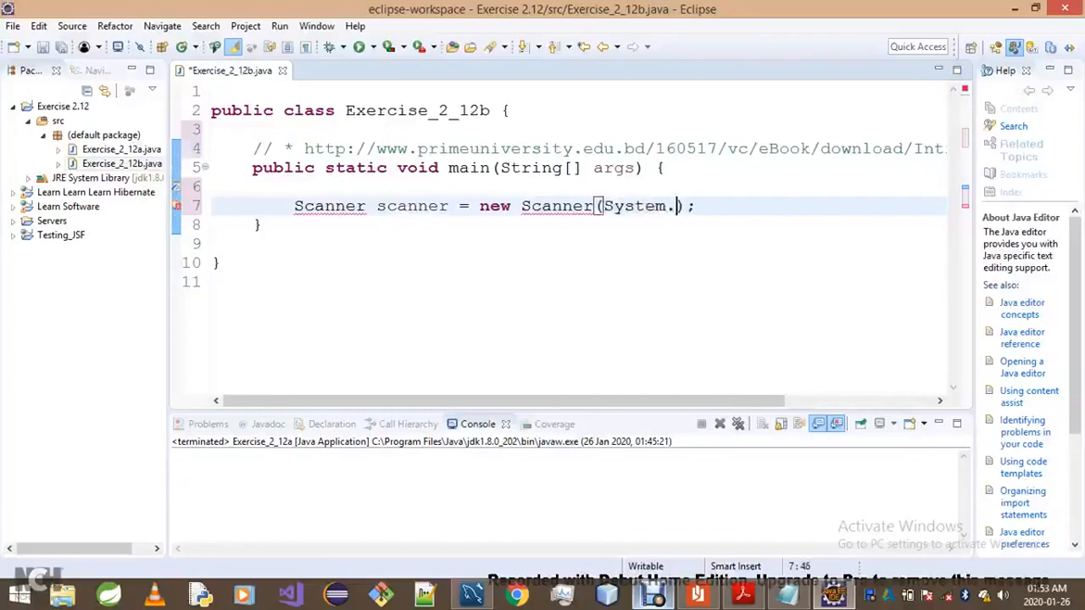
pyautogui.write('in')
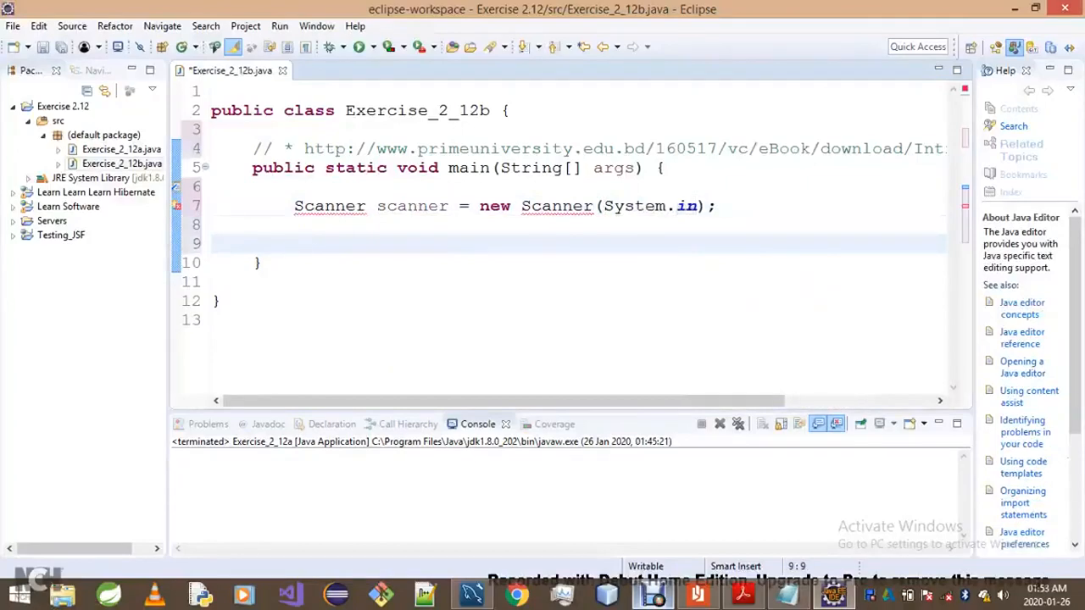
pyautogui.write('scanner.close();')
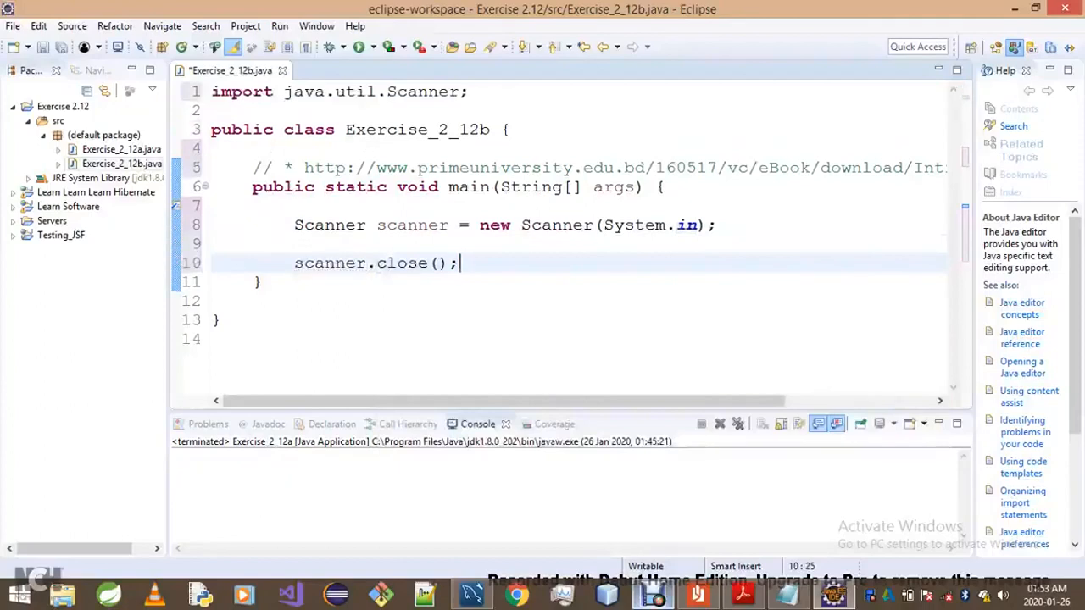
pyautogui.click(339, 244)
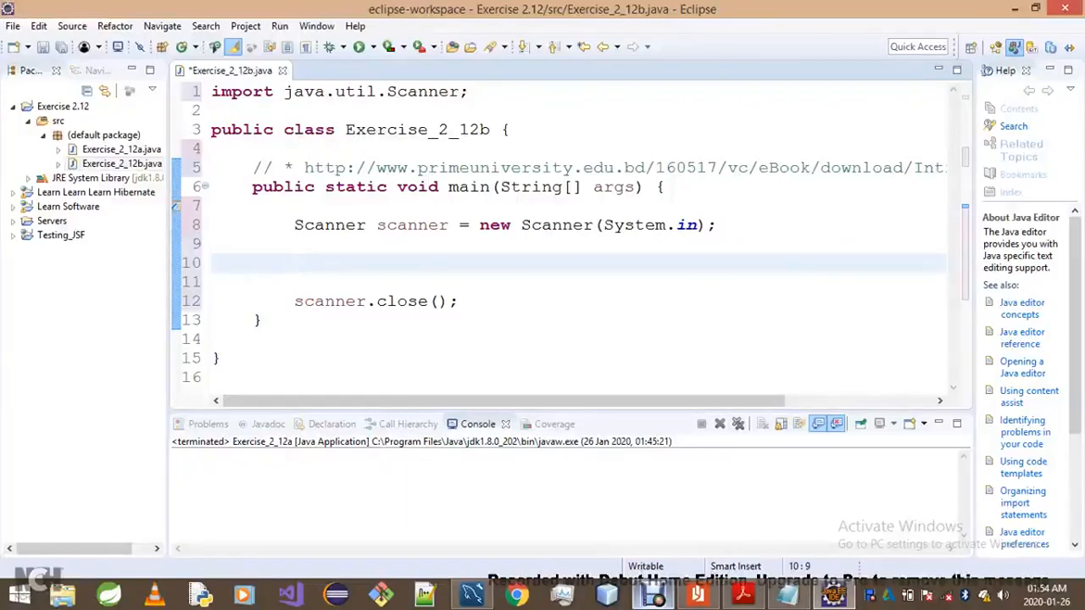
# Start a double declaration on the blank line between the Scanner creation and close
pyautogui.click(295, 262)
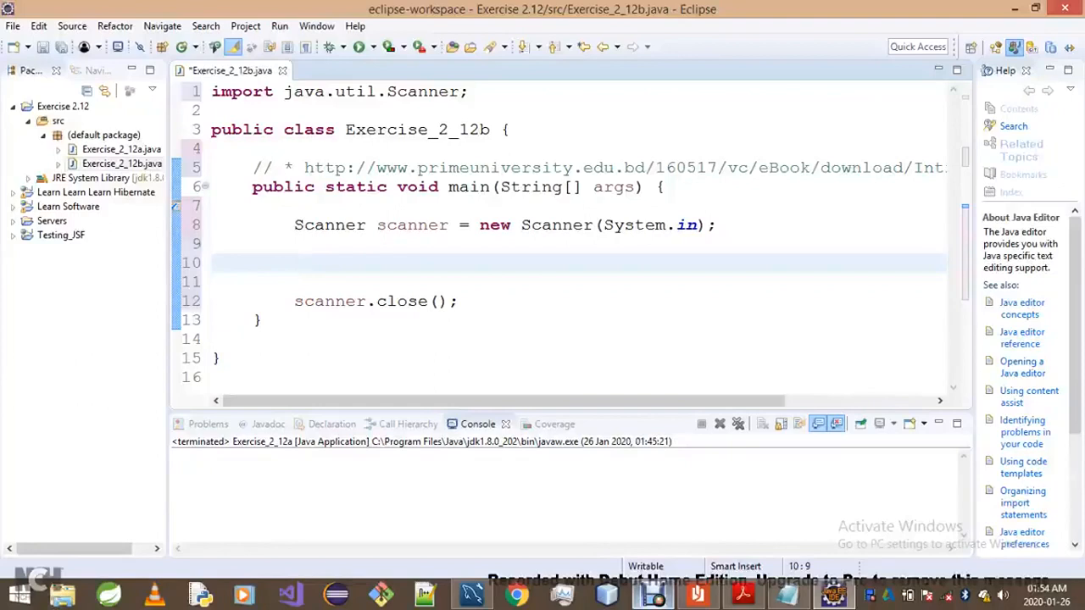
pyautogui.write('dou')
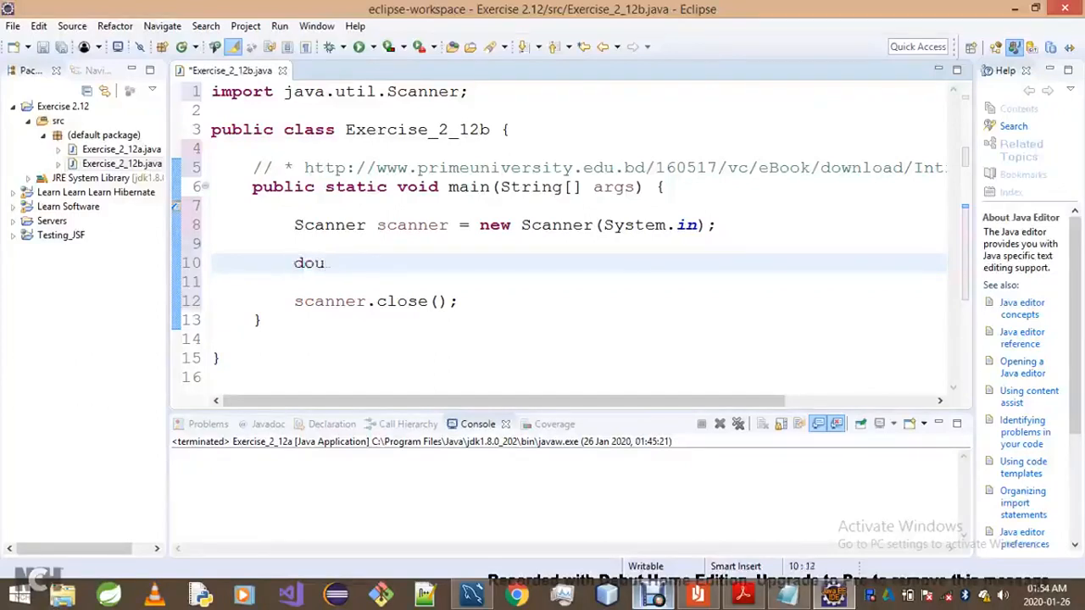
pyautogui.write('ble')
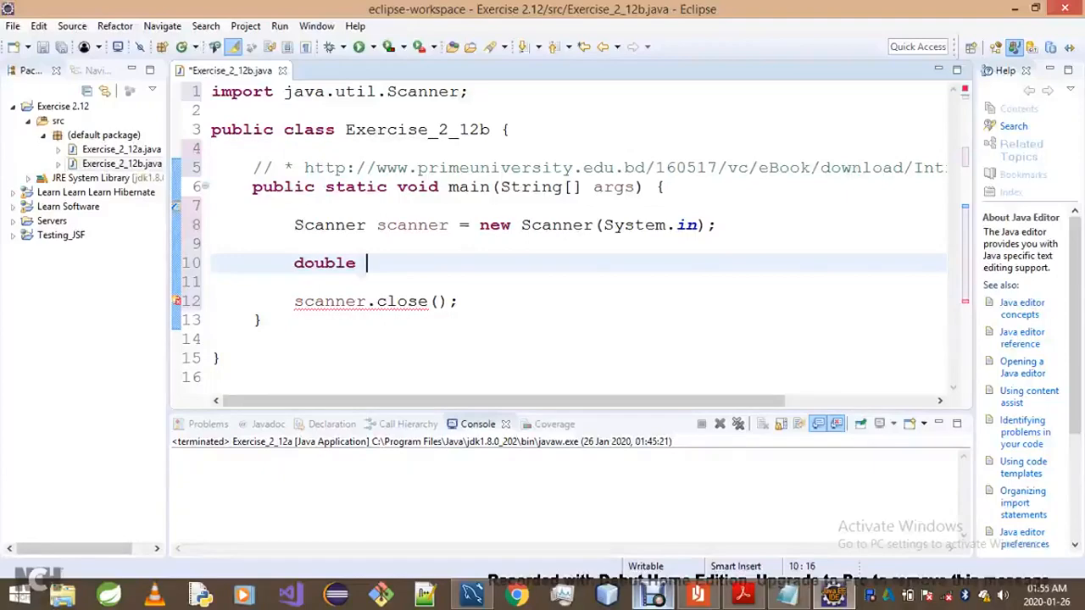
# Write System.out.print("Enter speed and acceleration : "); and begin the next double declaration
pyautogui.write('s')
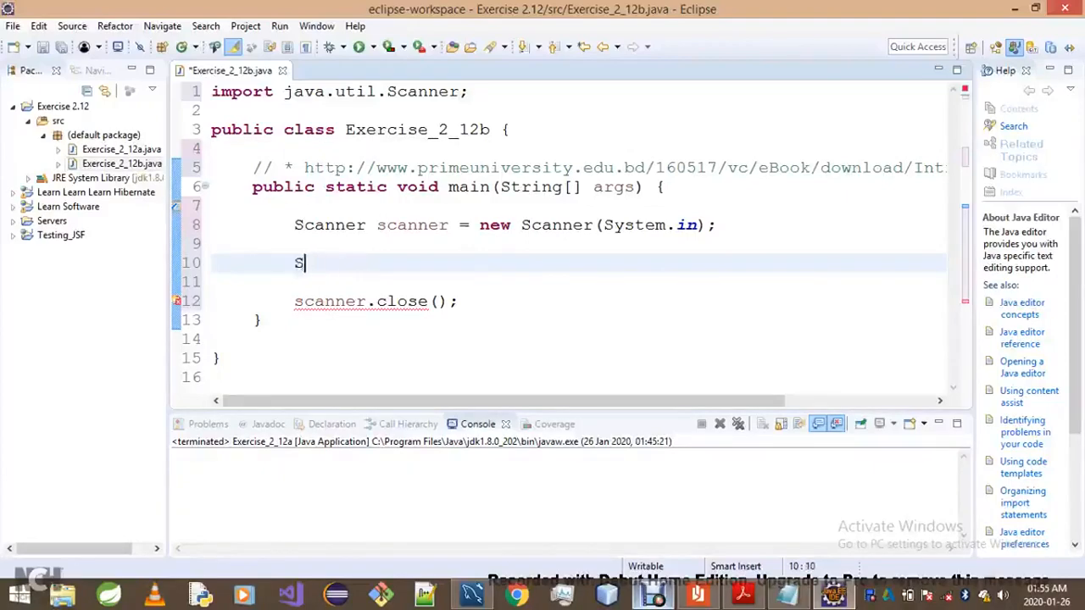
pyautogui.write('ystem.')
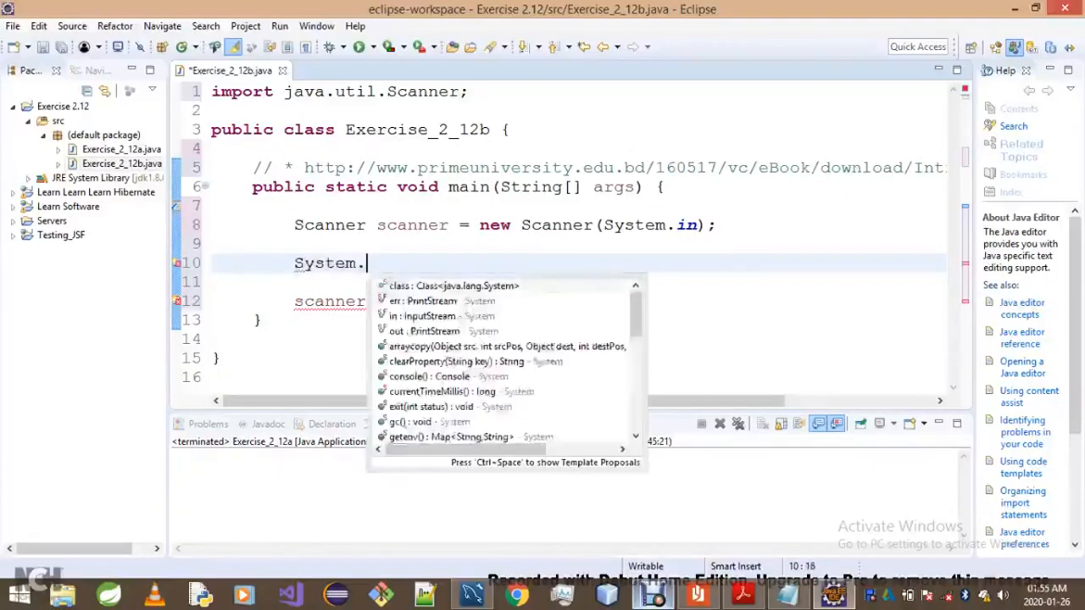
pyautogui.press('Escape')
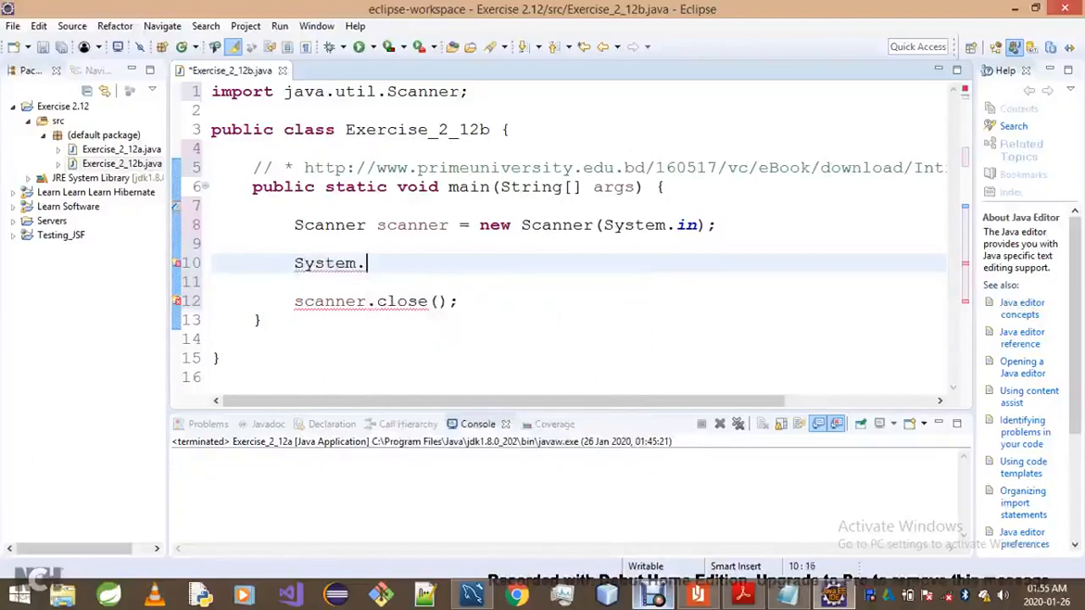
pyautogui.write('out.print(s);')
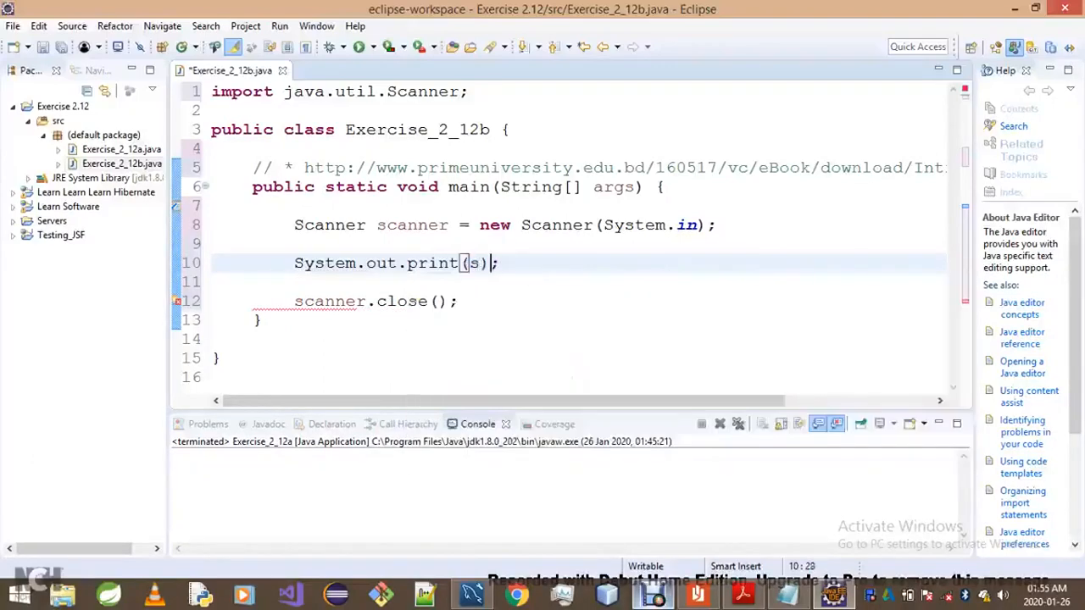
pyautogui.write('""')
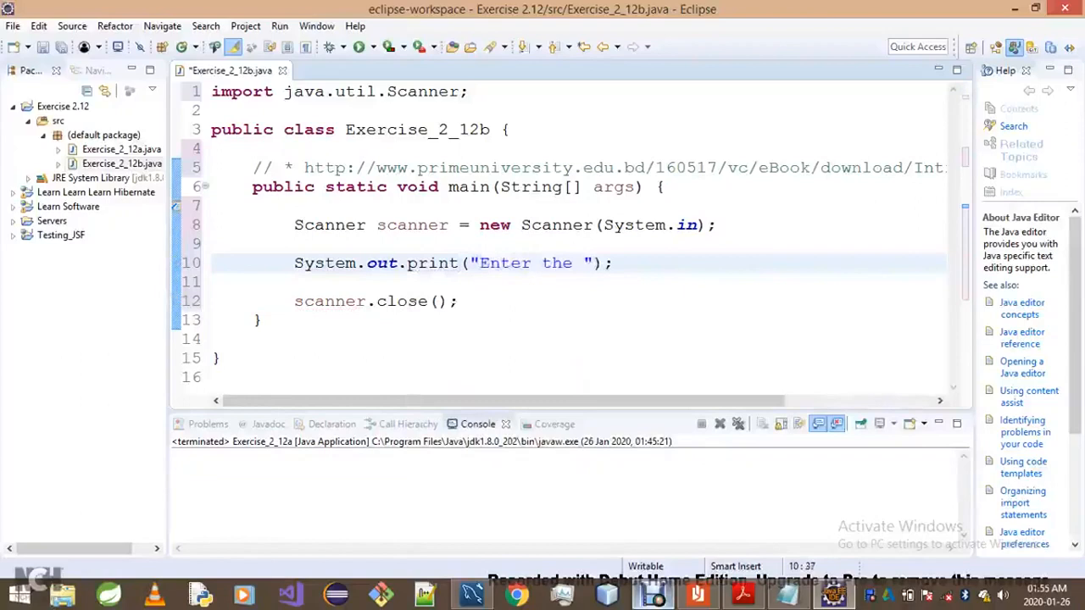
pyautogui.write('speed')
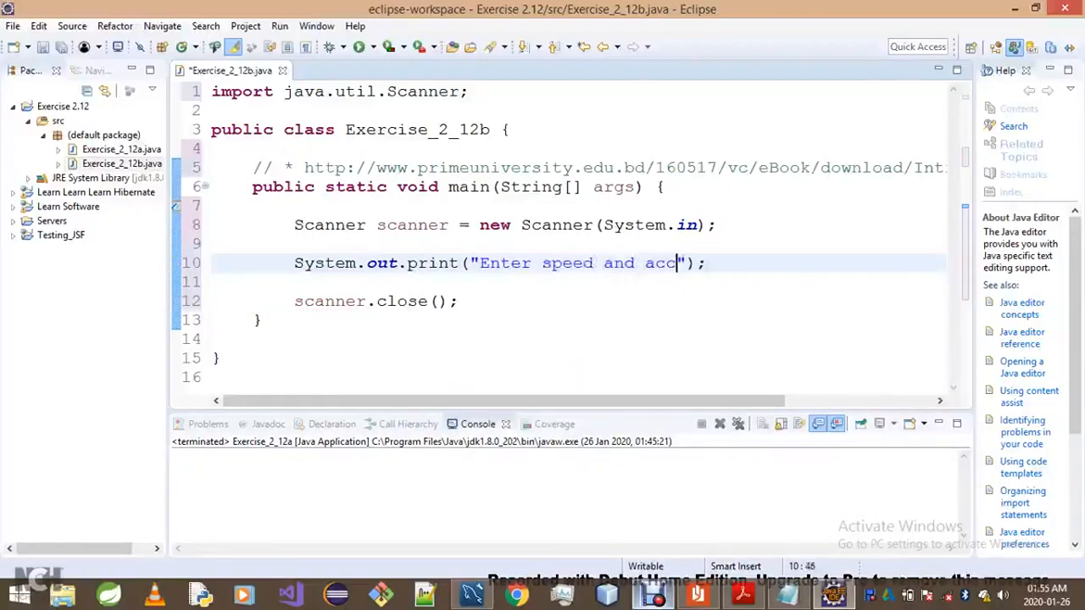
pyautogui.write('eleration')
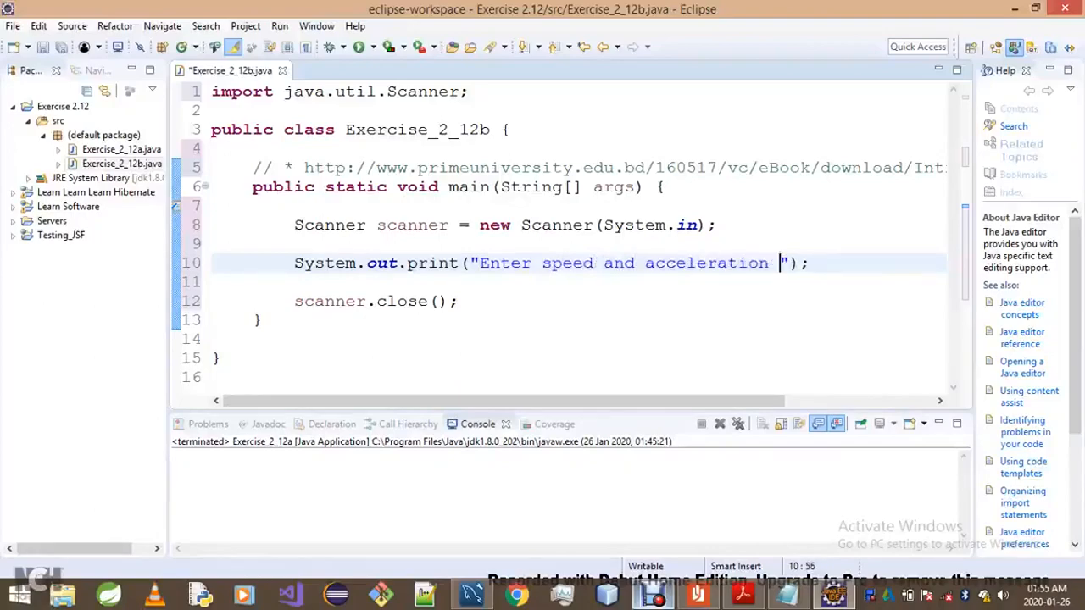
pyautogui.write(':')
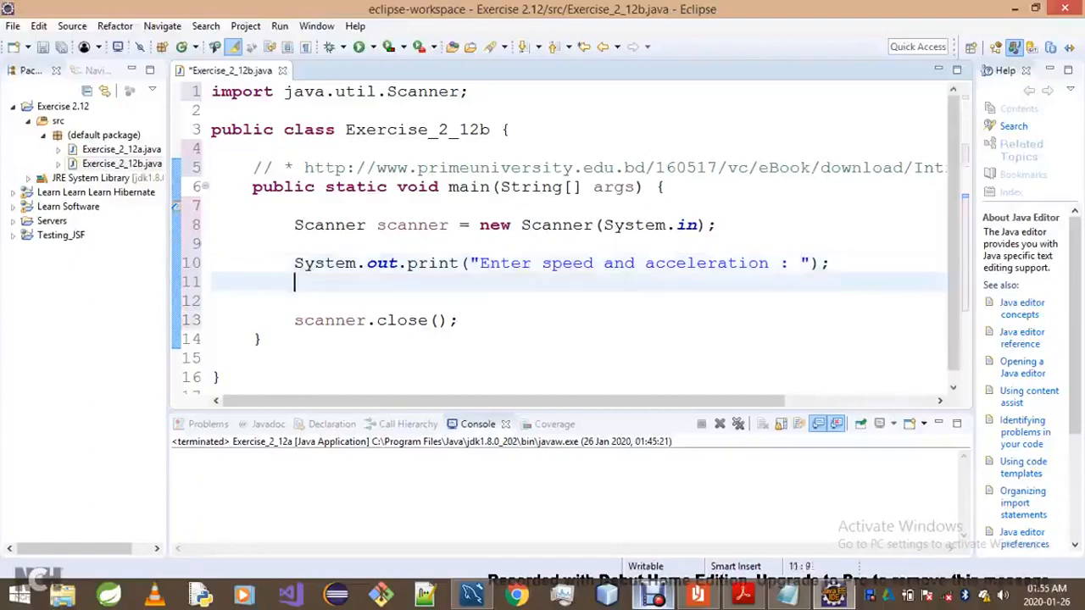
pyautogui.write('double')
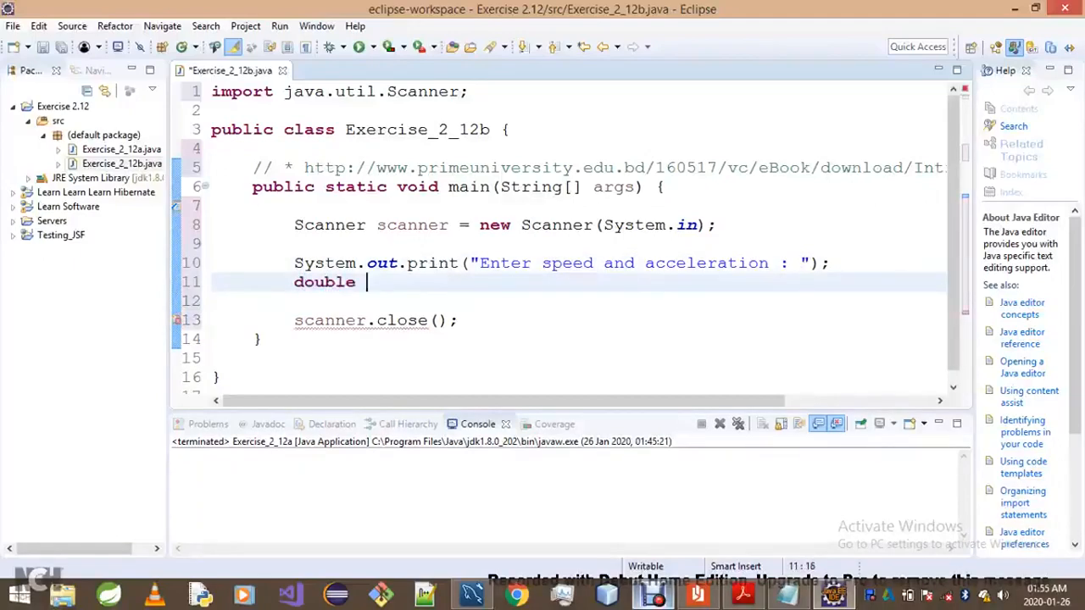
# Complete 'double speed = scanner.nextDouble();' and begin another double declaration
pyautogui.write('speed =')
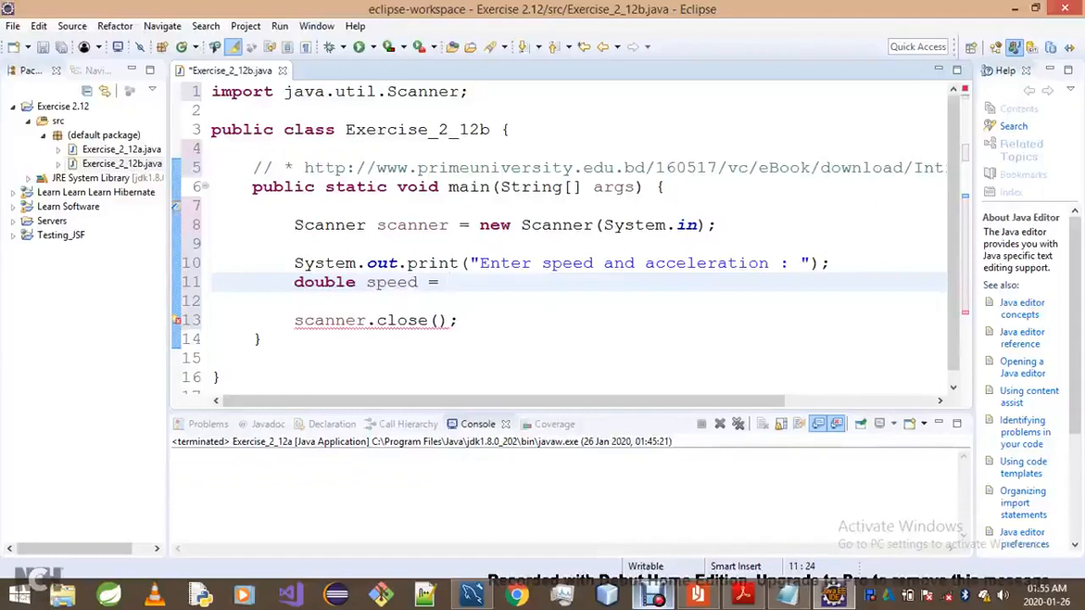
pyautogui.write('scanner')
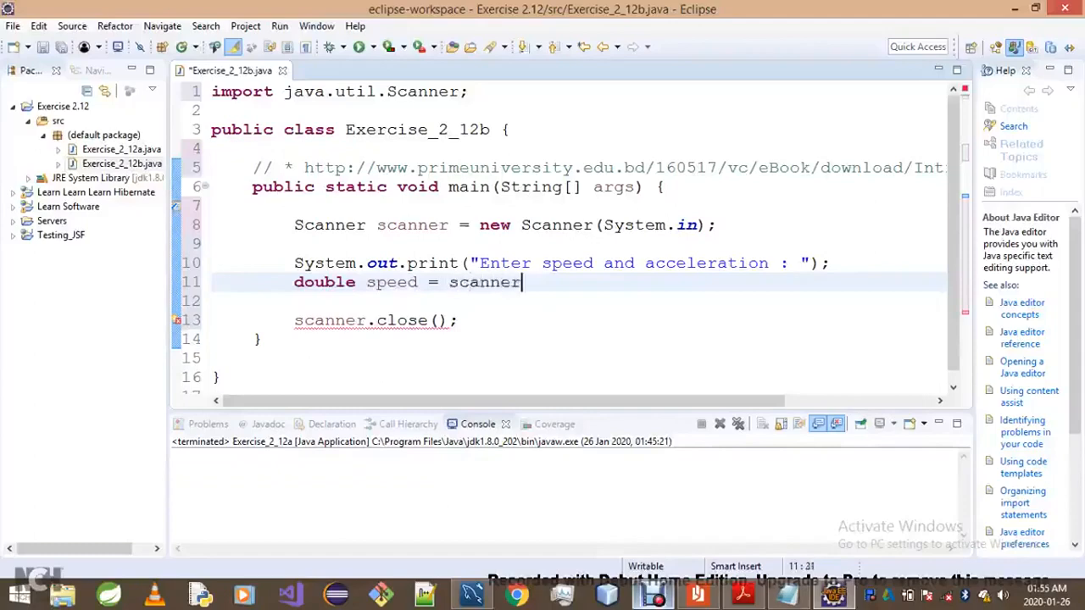
pyautogui.write('.nextDouble();')
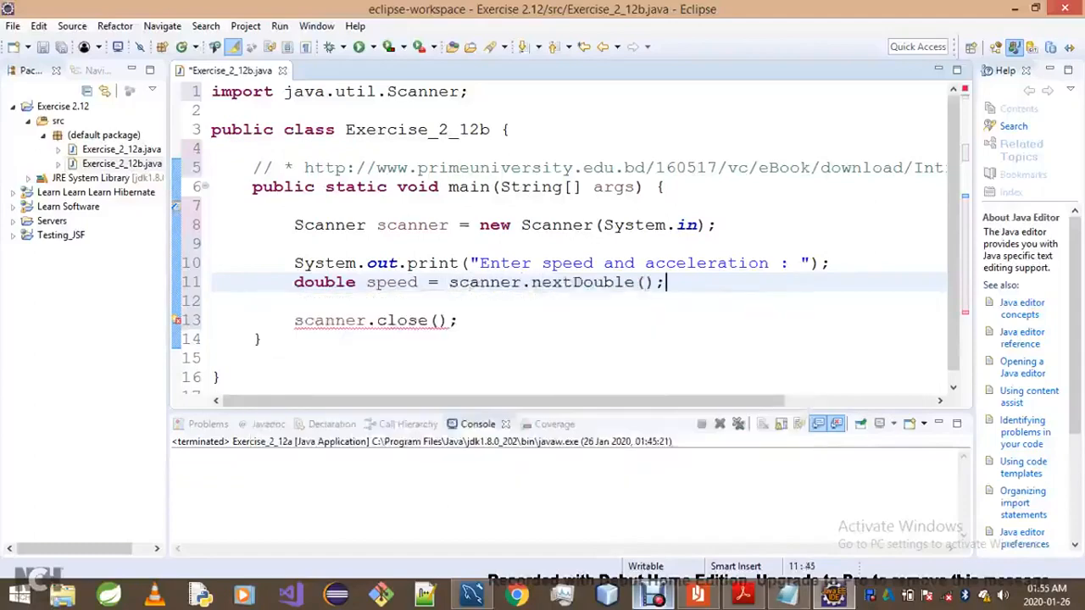
pyautogui.write('do')
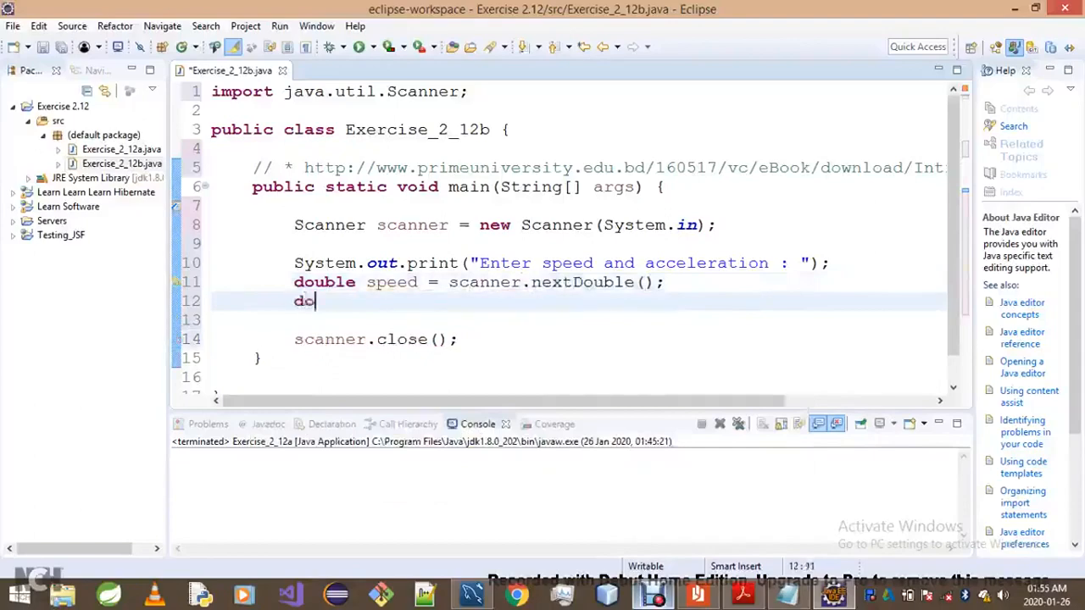
# Write 'double acceleration = scanner.nextDouble();' and start declaring double length
pyautogui.write('uble acce')
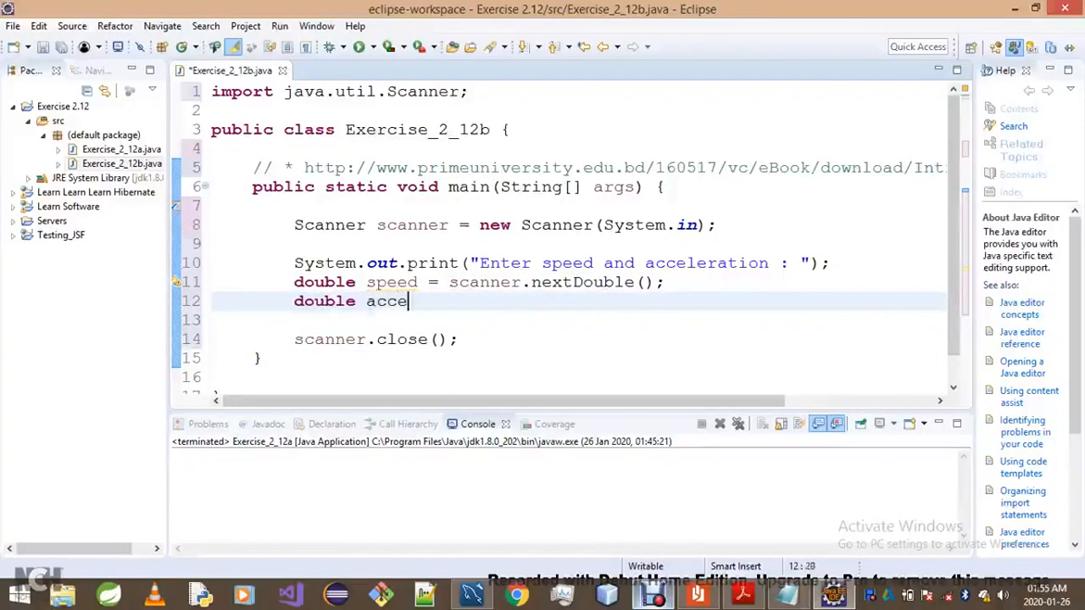
pyautogui.write('leration')
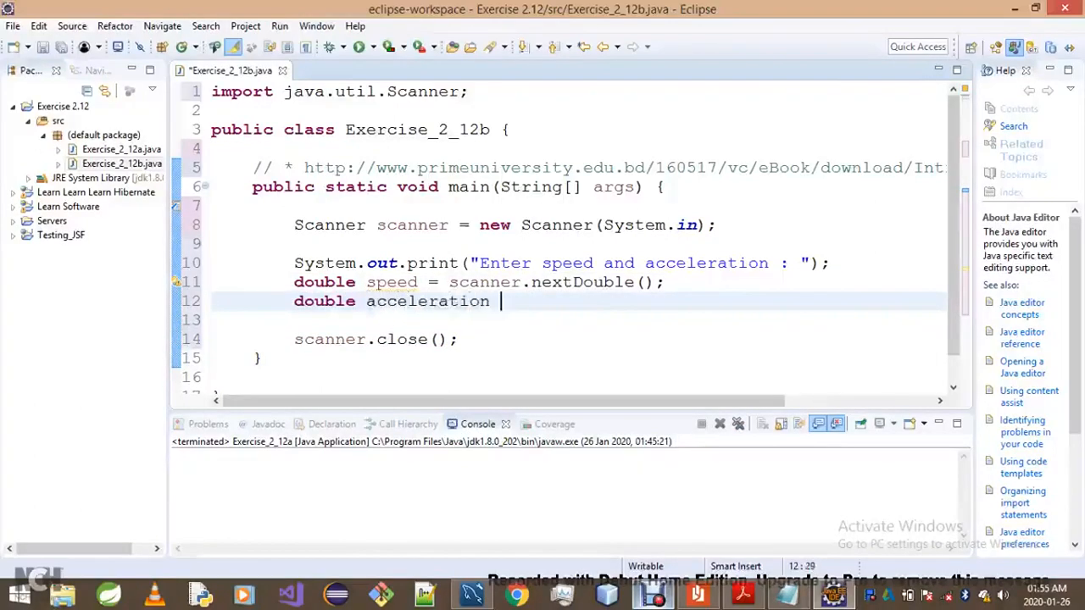
pyautogui.write('= sc')
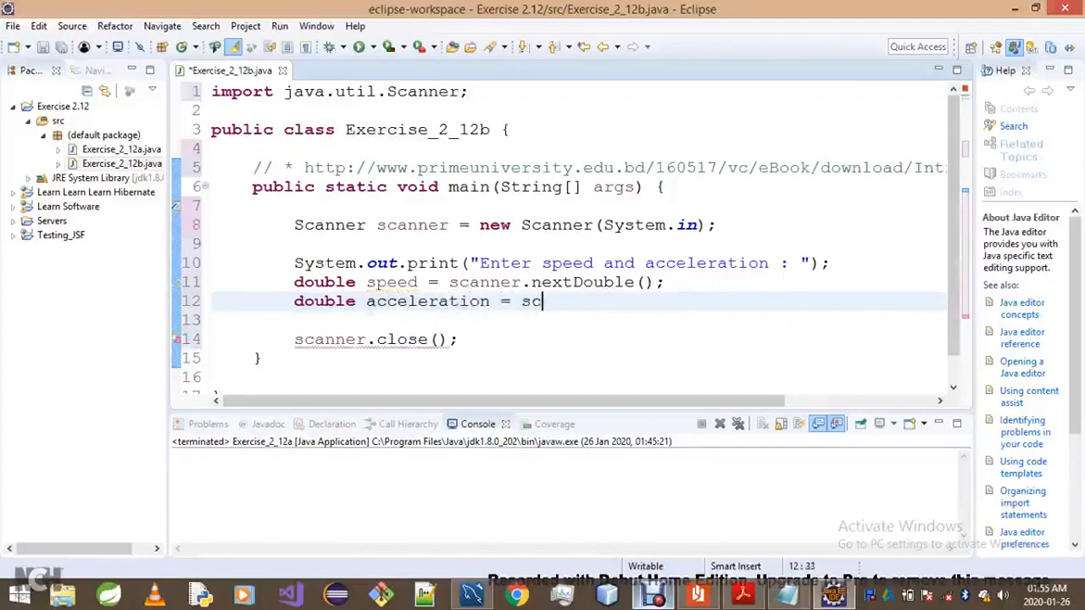
pyautogui.write('canner.nextDouble();')
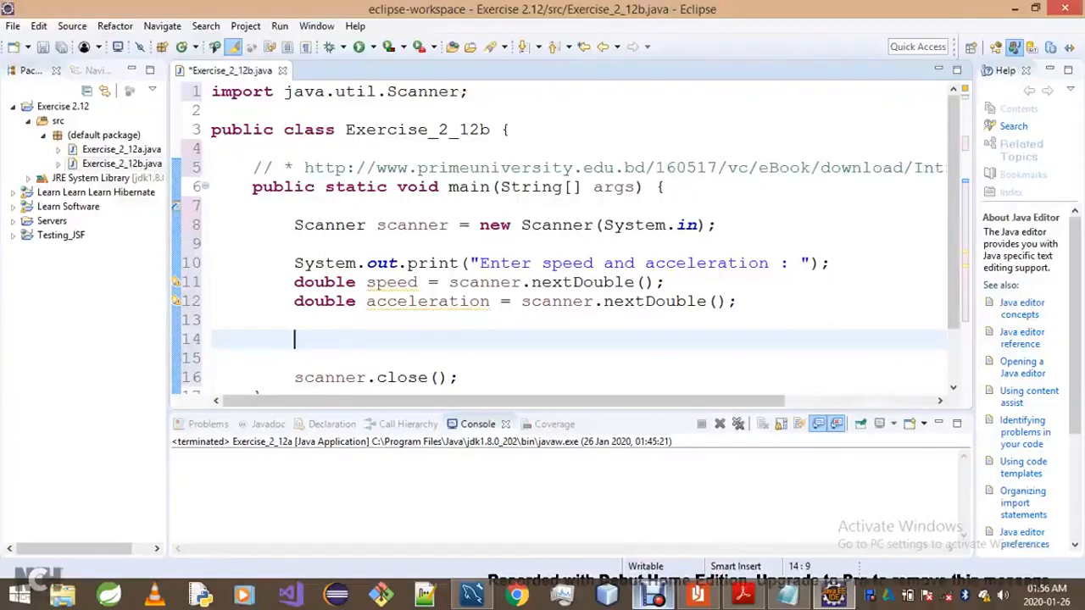
pyautogui.write('double length =')
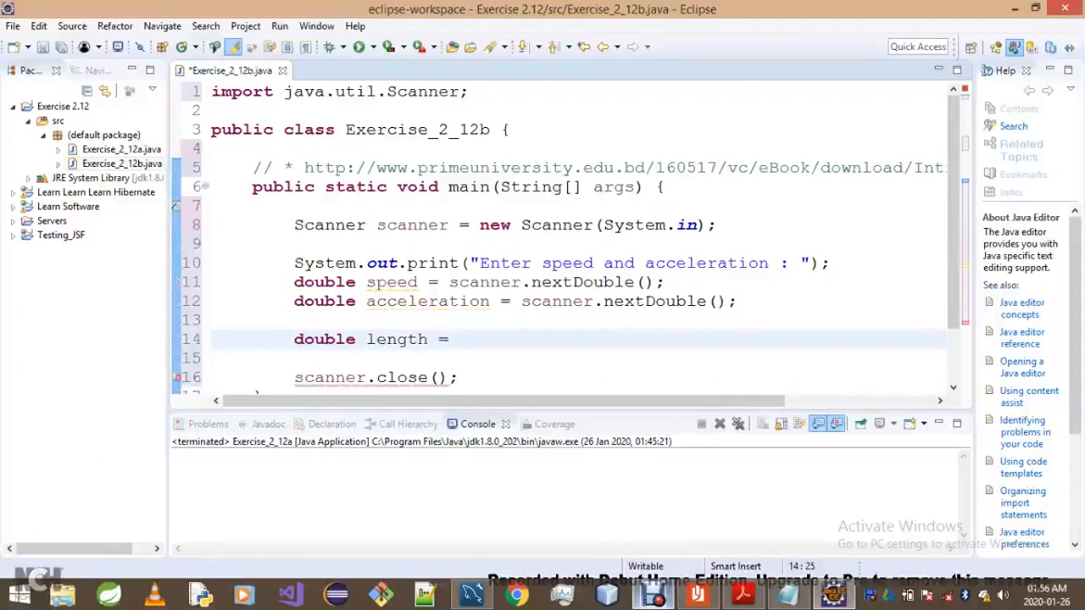
# Assign length a Math.pow call and remove the stray quote marks from its first argument
pyautogui.click(458, 339)
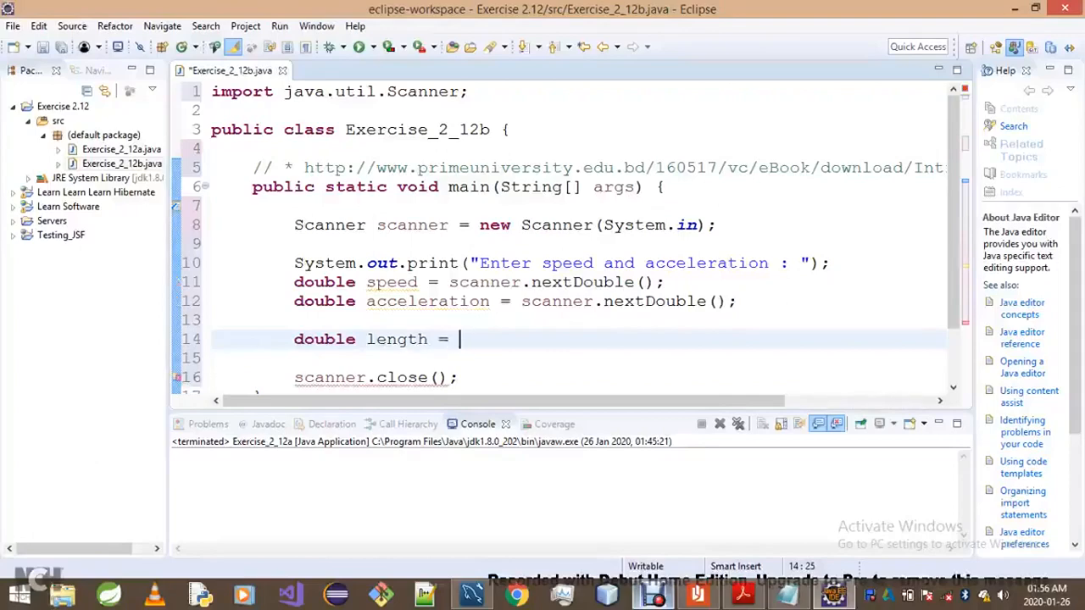
pyautogui.write('Math.')
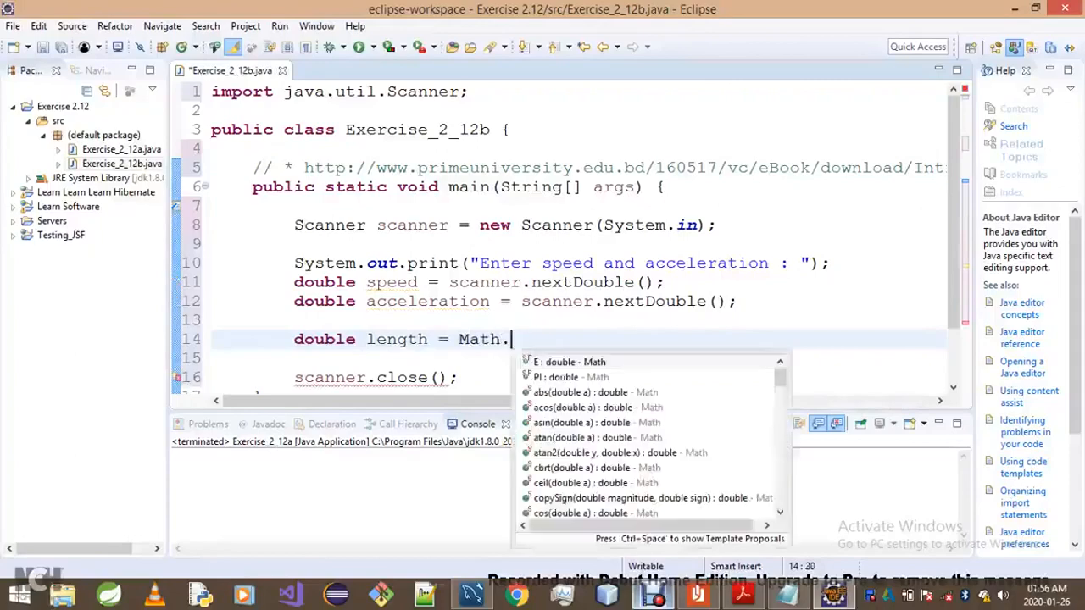
pyautogui.write('pow(, b);')
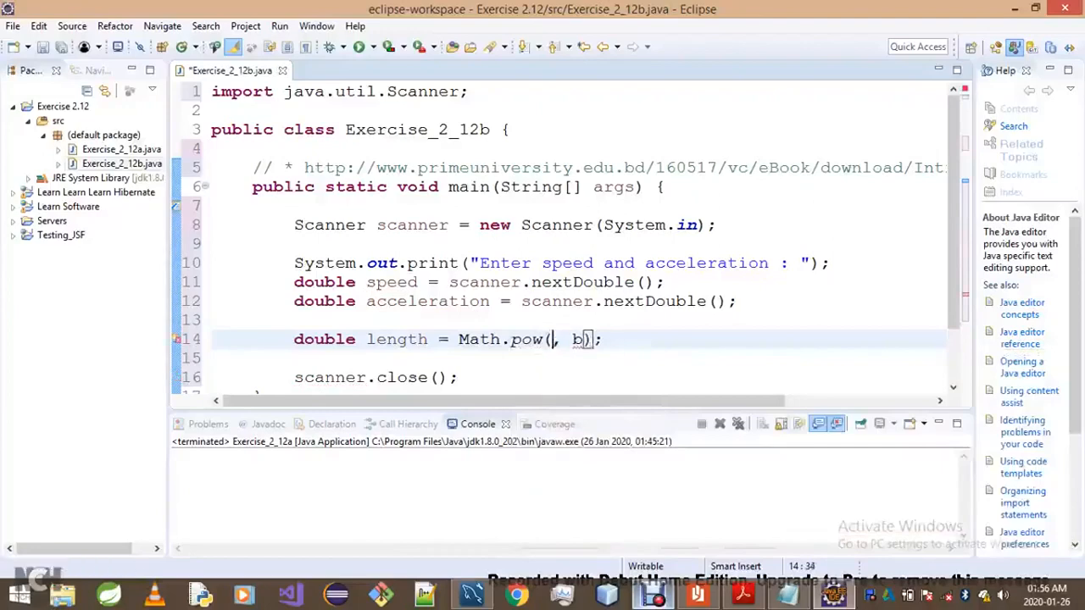
pyautogui.write('""')
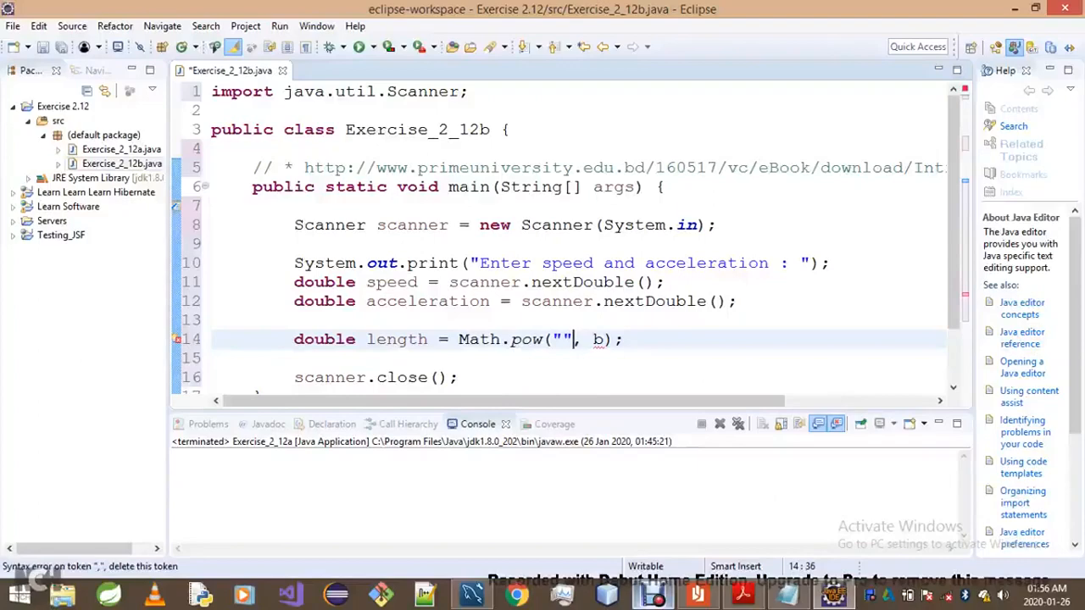
pyautogui.press('BackSpace')
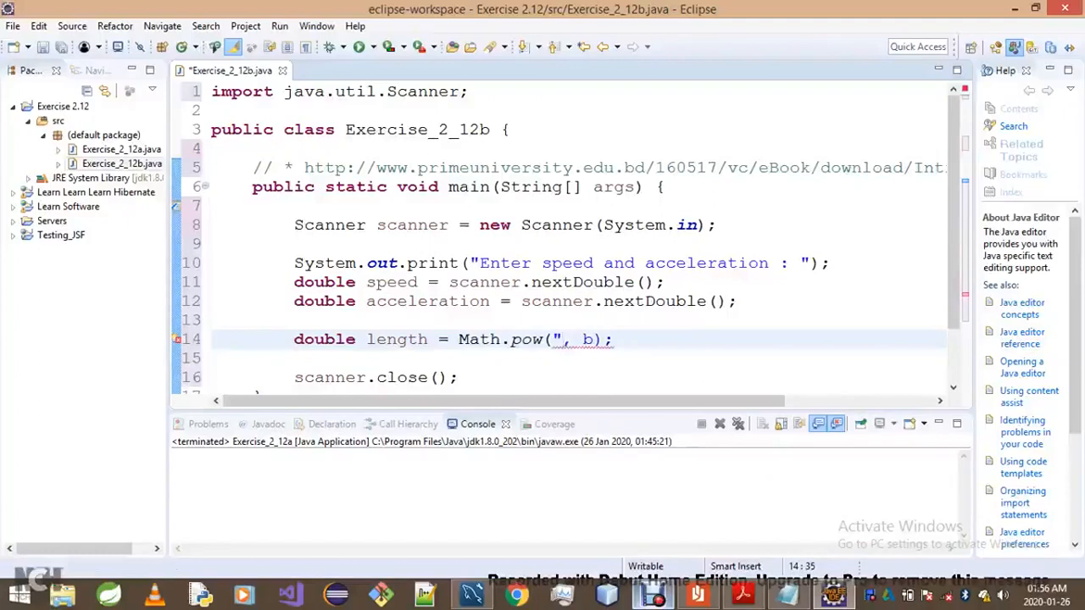
pyautogui.press('Backspace')
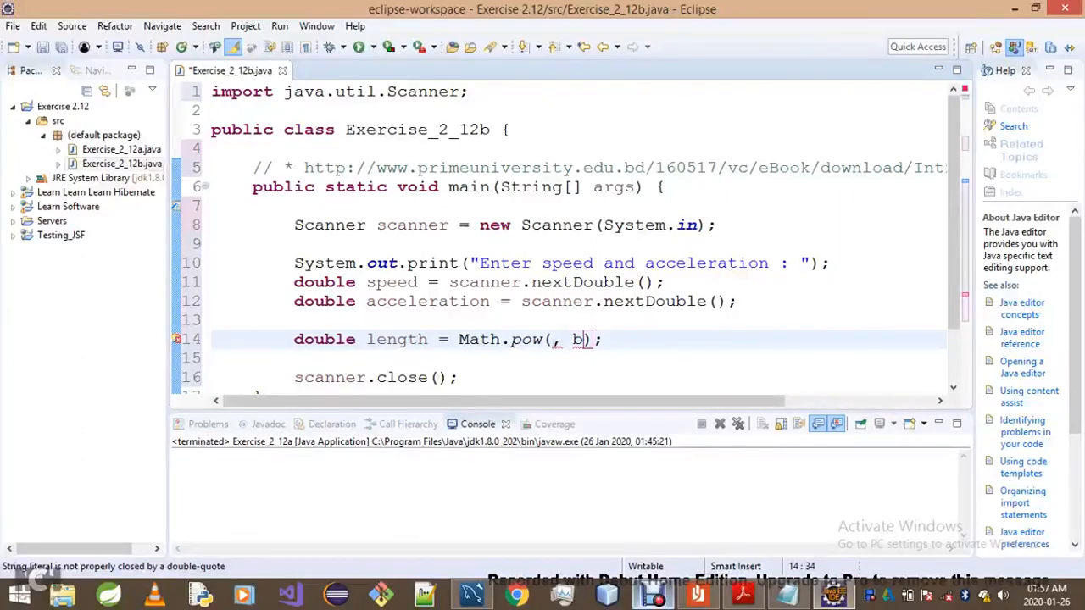
# Write the numerator of the formula as speed*speed
pyautogui.write('sp')
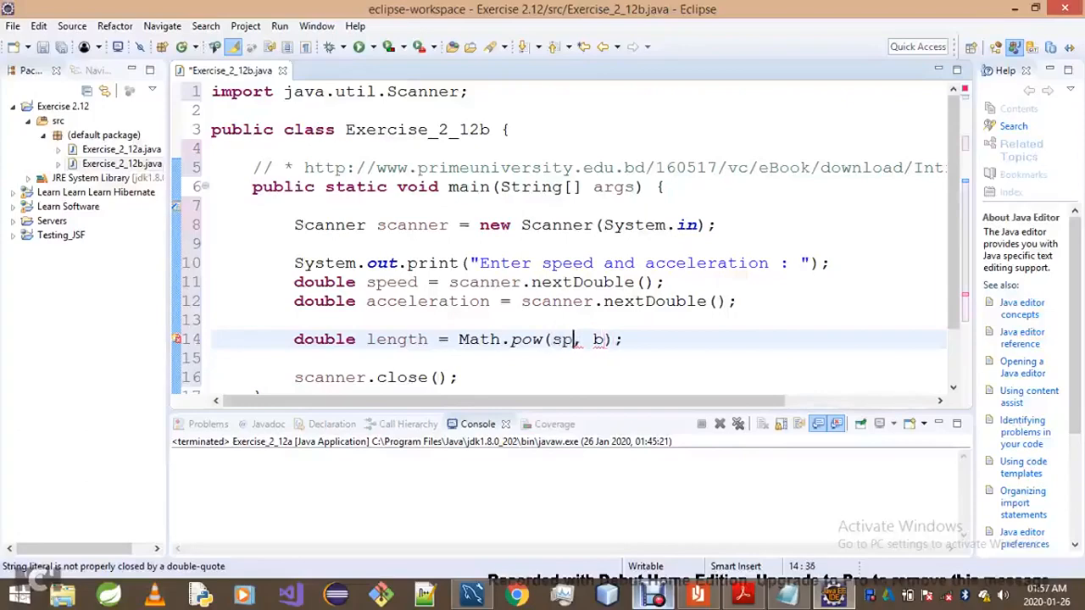
pyautogui.write('ee')
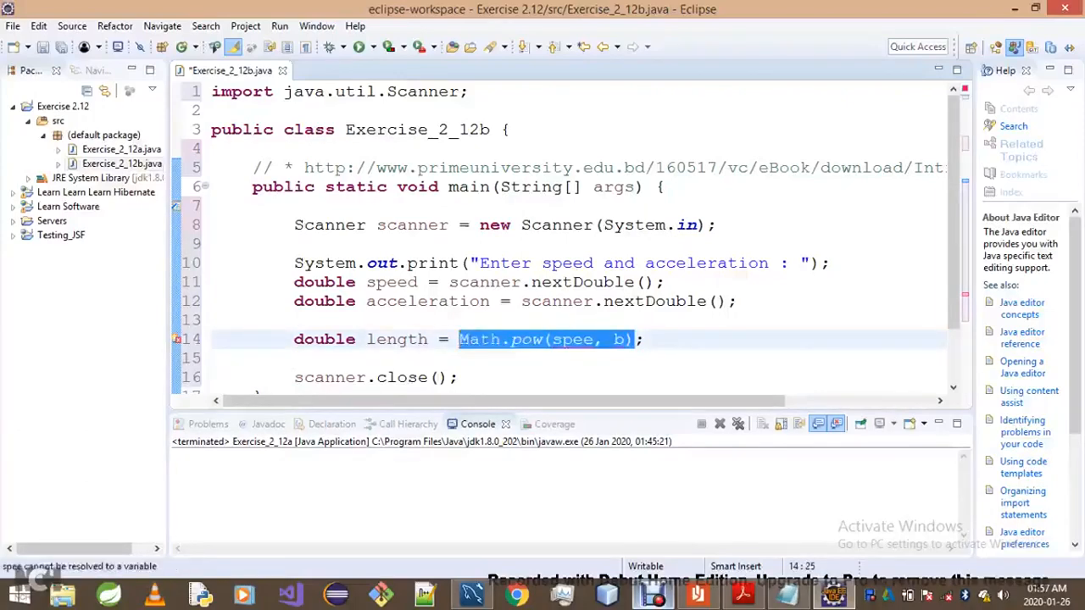
pyautogui.write('se')
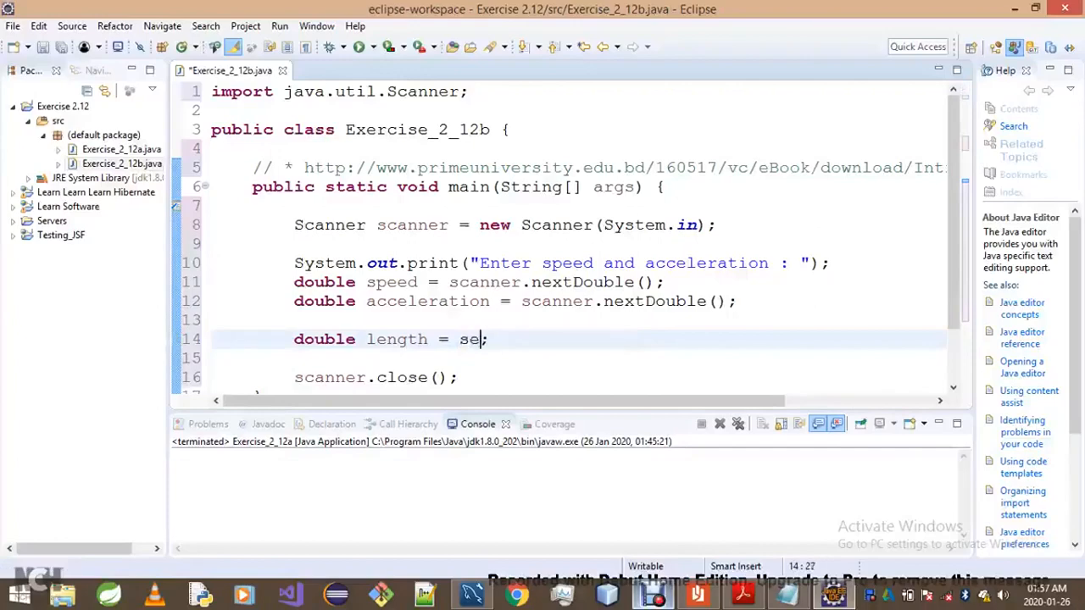
pyautogui.write('speed')
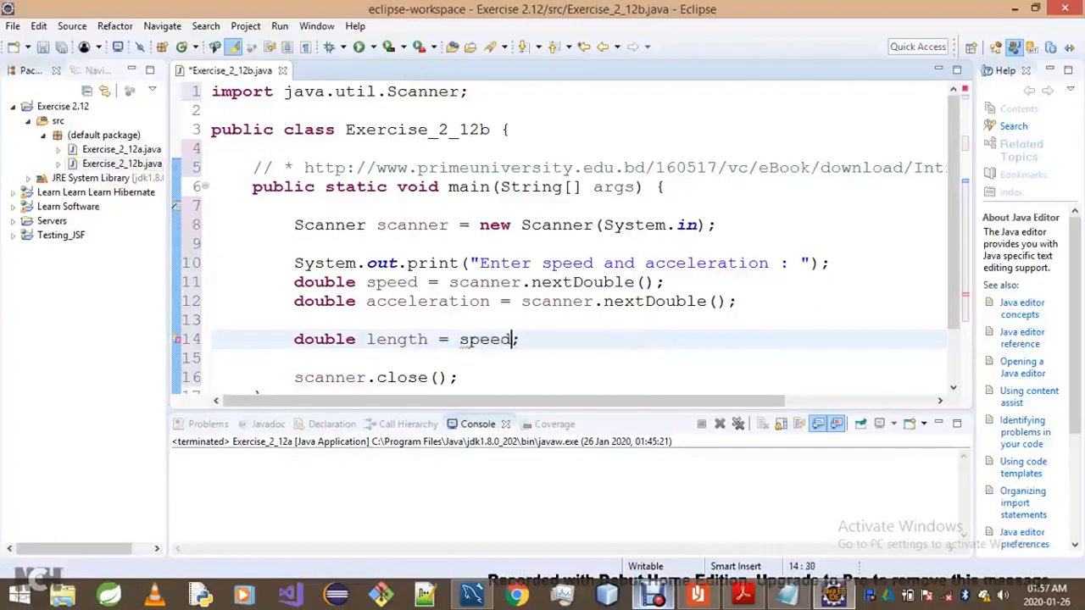
pyautogui.write('*')
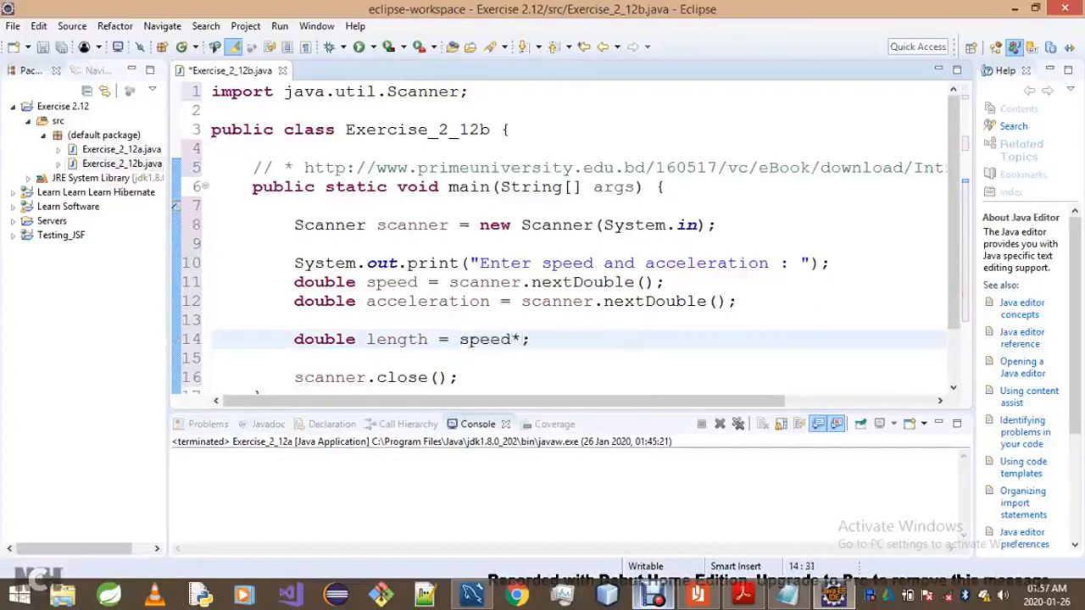
pyautogui.write('speed')
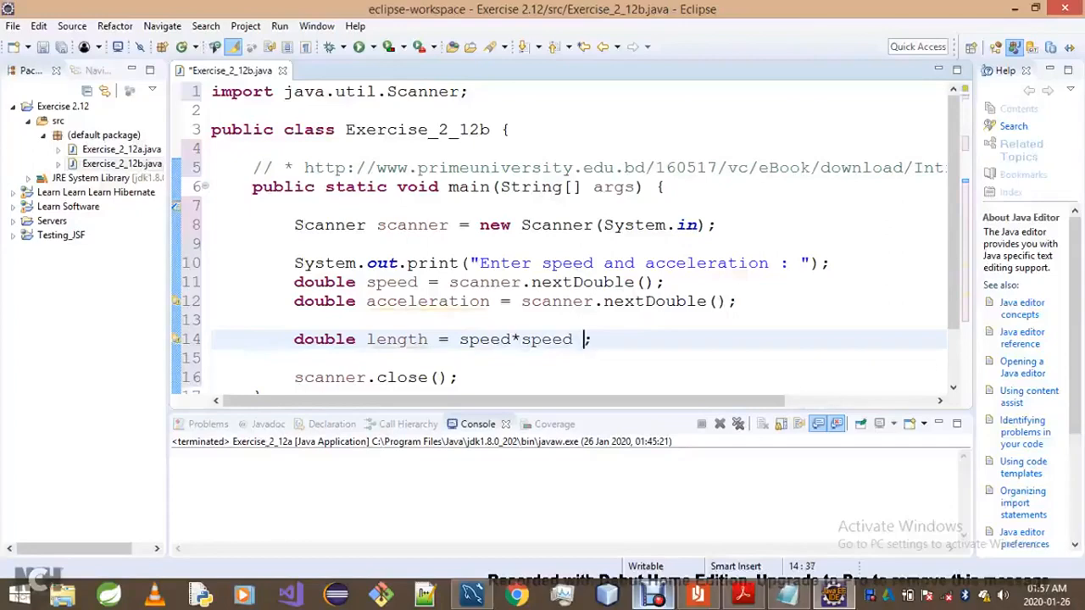
# Divide it by (2*acceleration) to complete the length assignment on line 14
pyautogui.write('/')
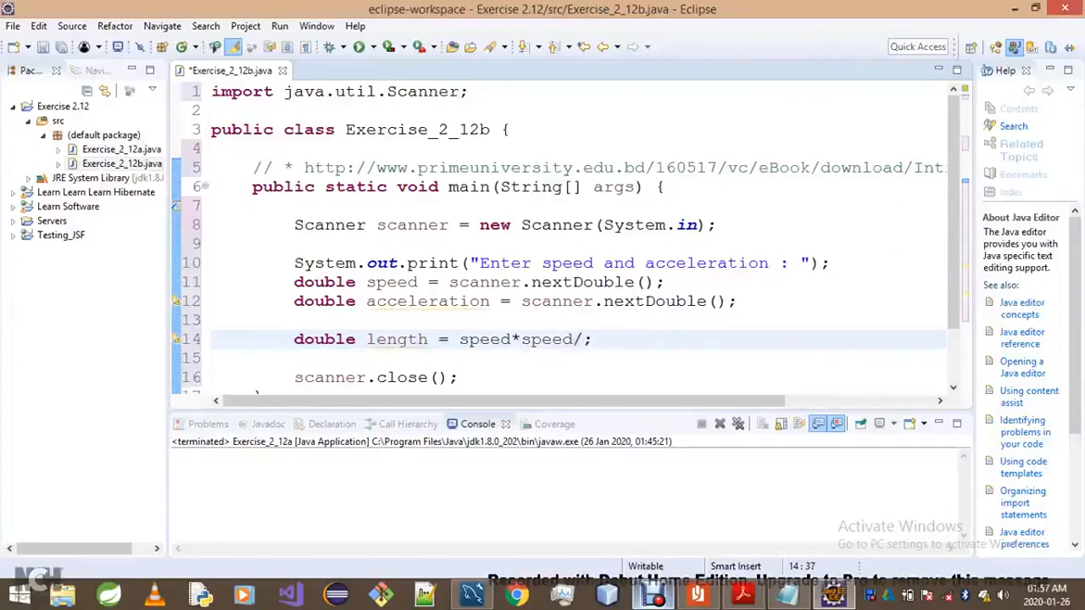
pyautogui.write('" "')
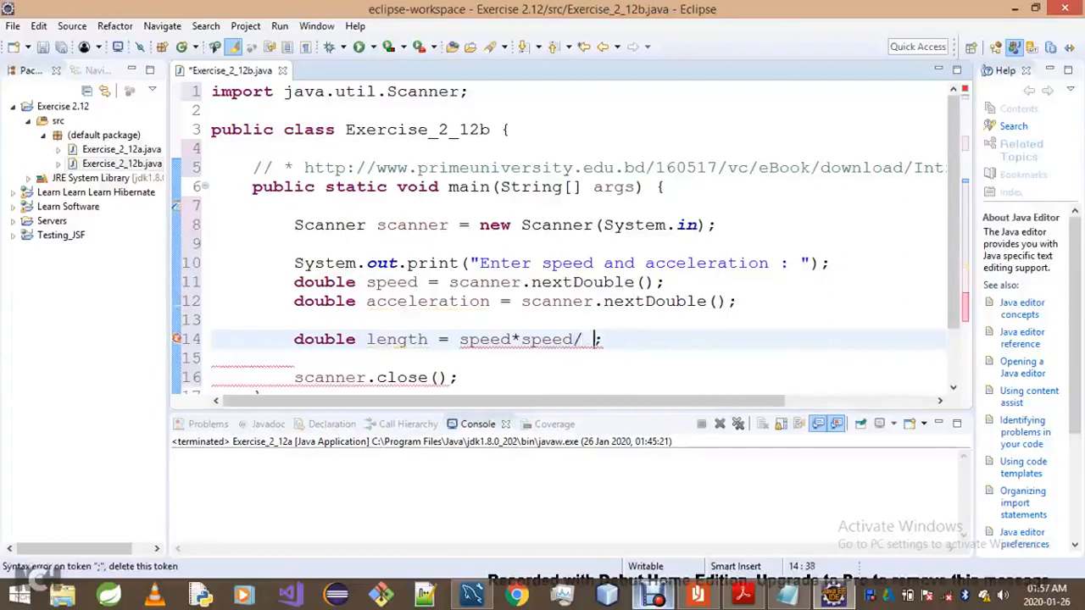
pyautogui.write('(')
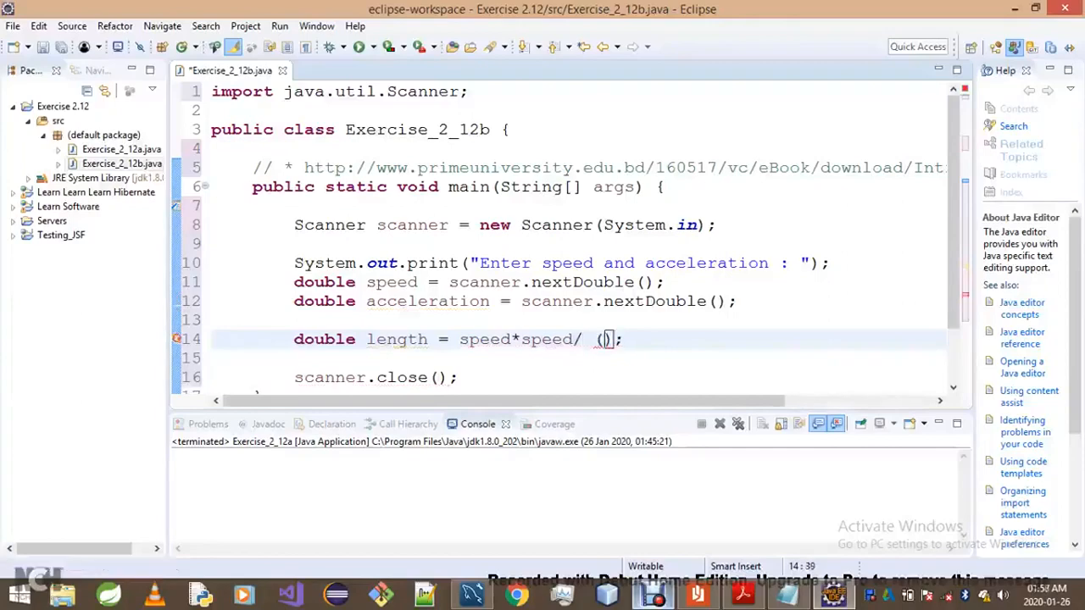
pyautogui.write('2*')
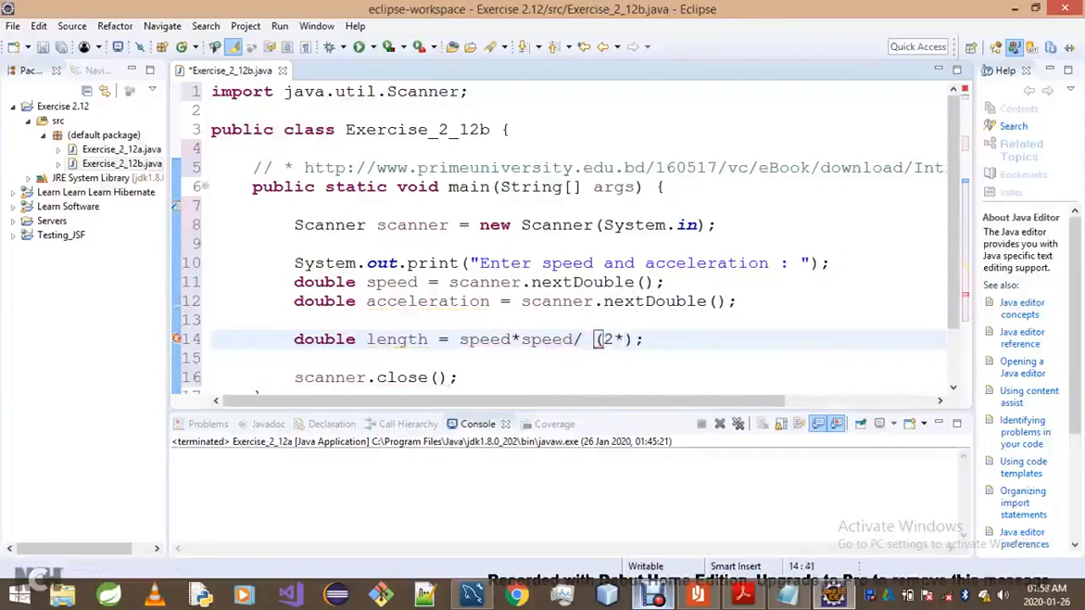
pyautogui.write('accelerat')
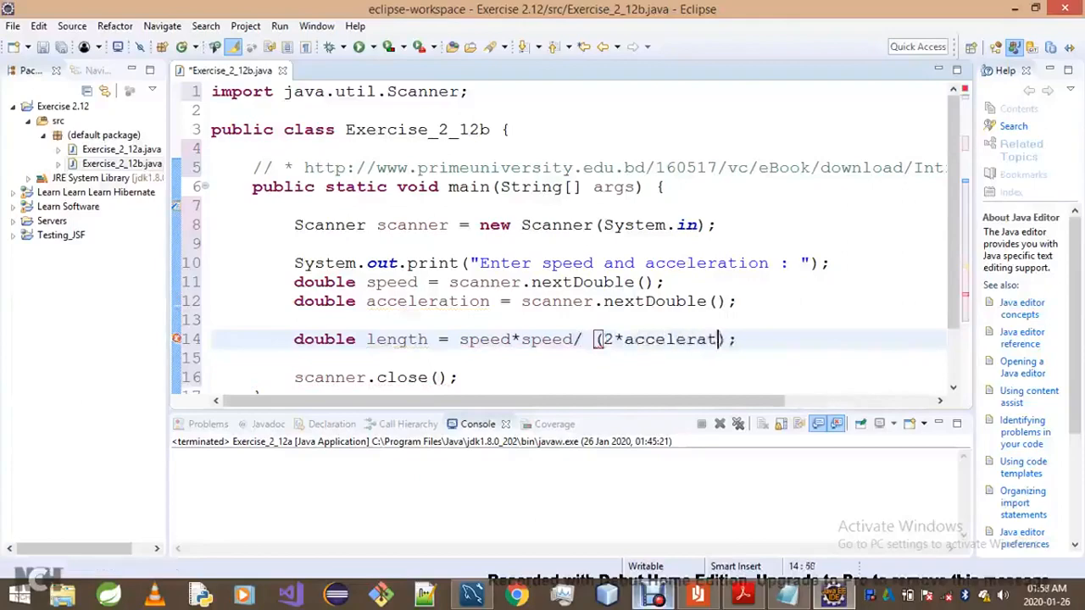
pyautogui.write('ion')
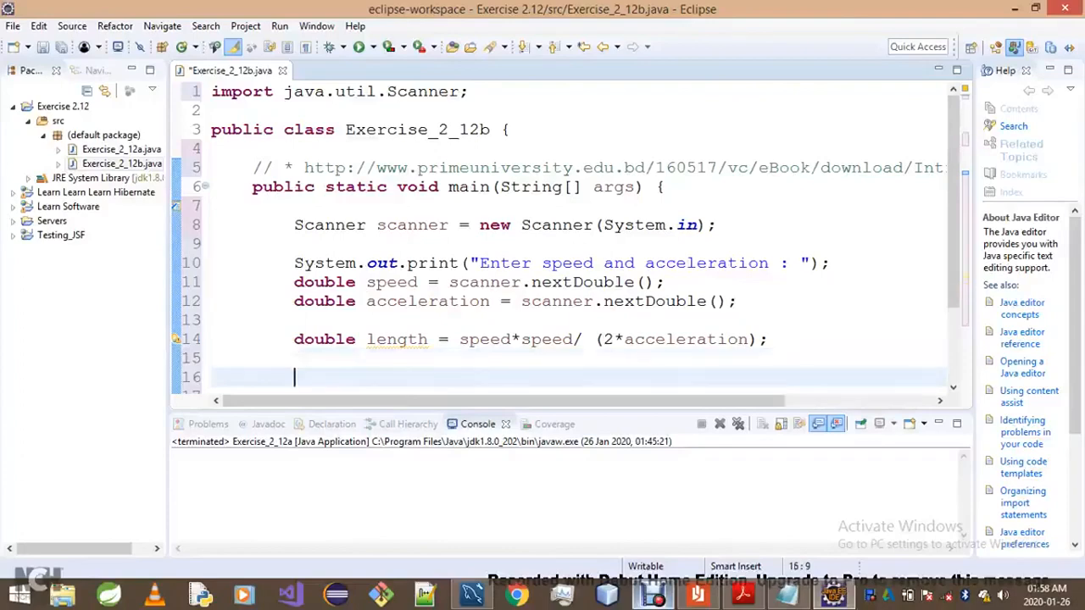
# Begin a System.out.printf with the message "The minimum runway length for this plane is"
pyautogui.write('System.out.pri')
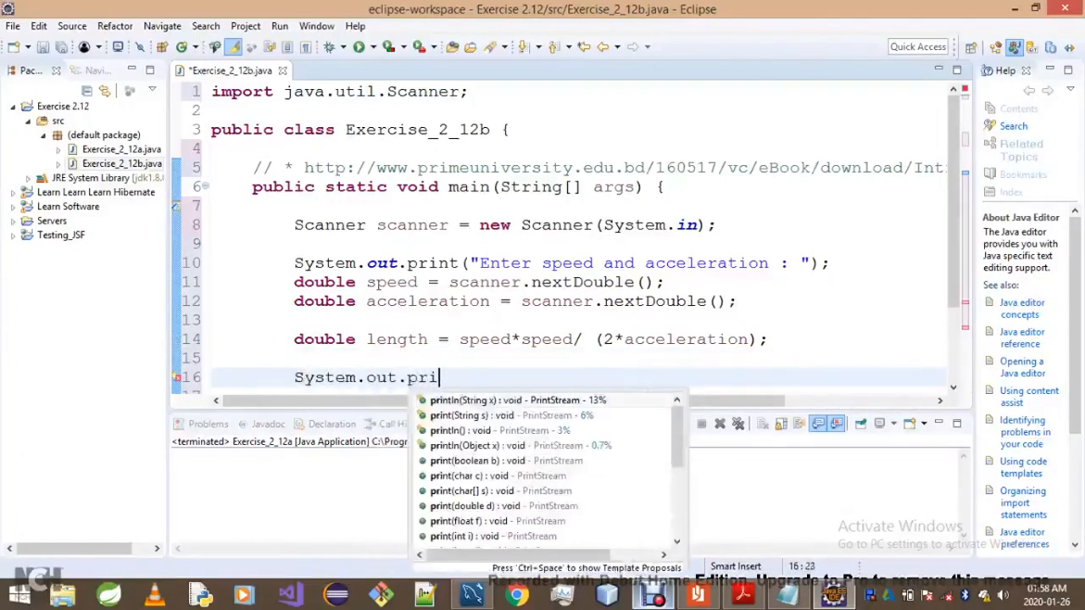
pyautogui.write('ntf(, args);')
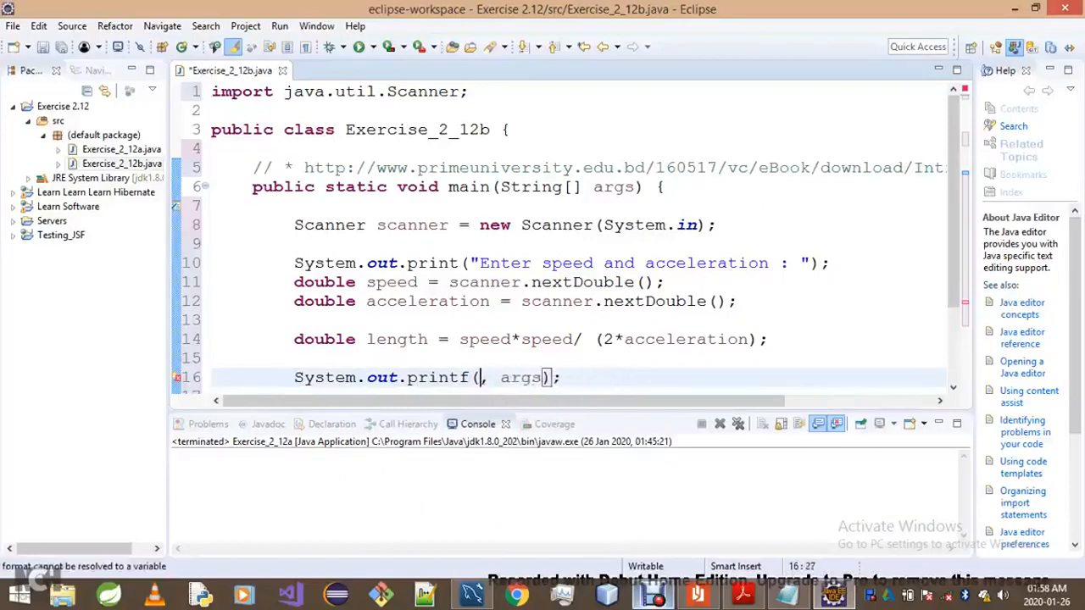
pyautogui.write('"')
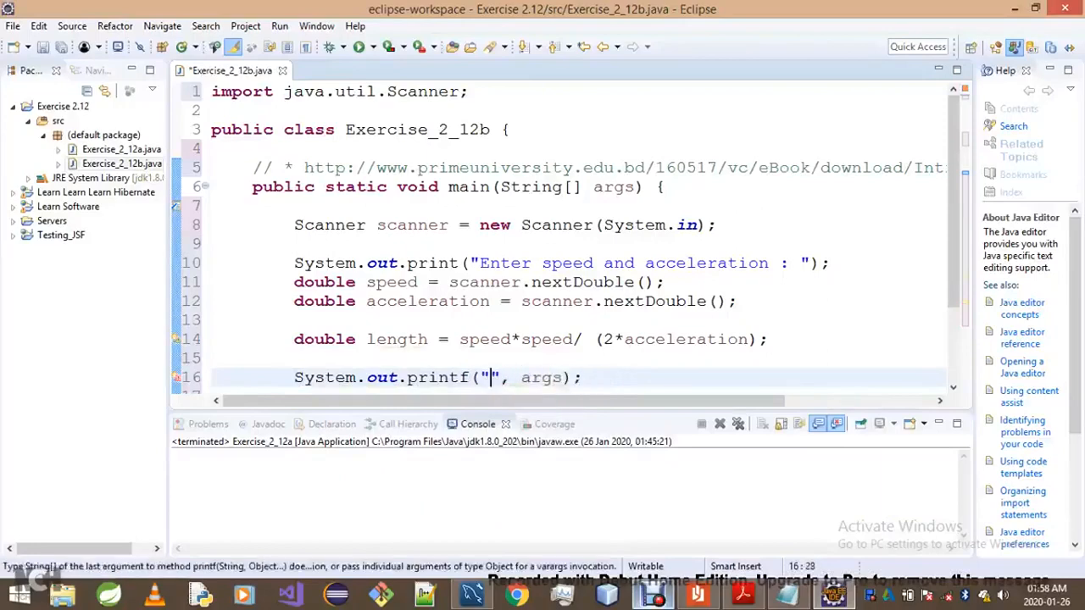
pyautogui.write('The')
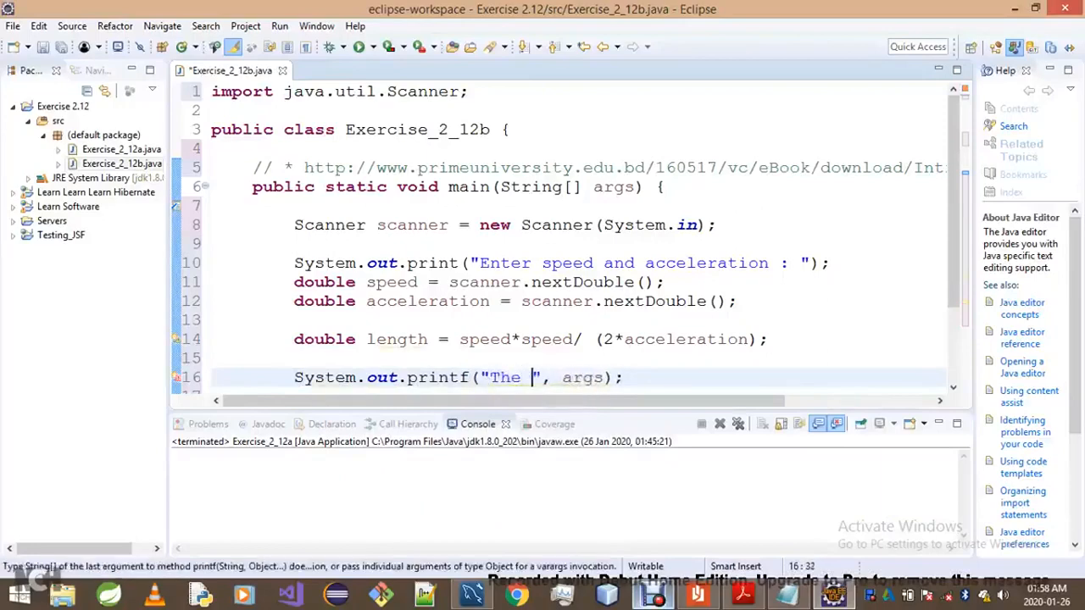
pyautogui.write('minimum')
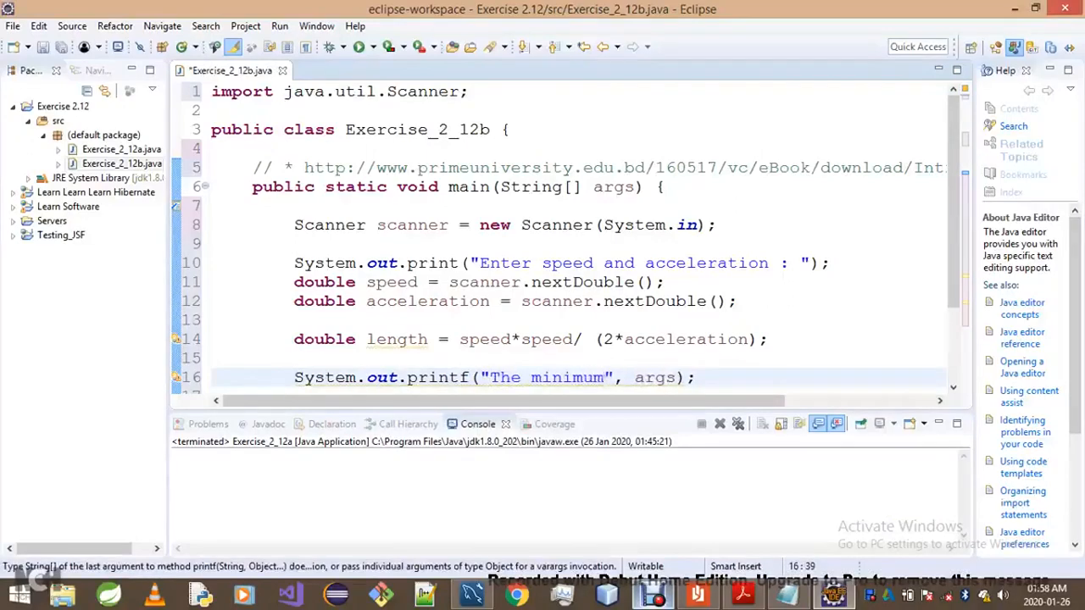
pyautogui.write('r')
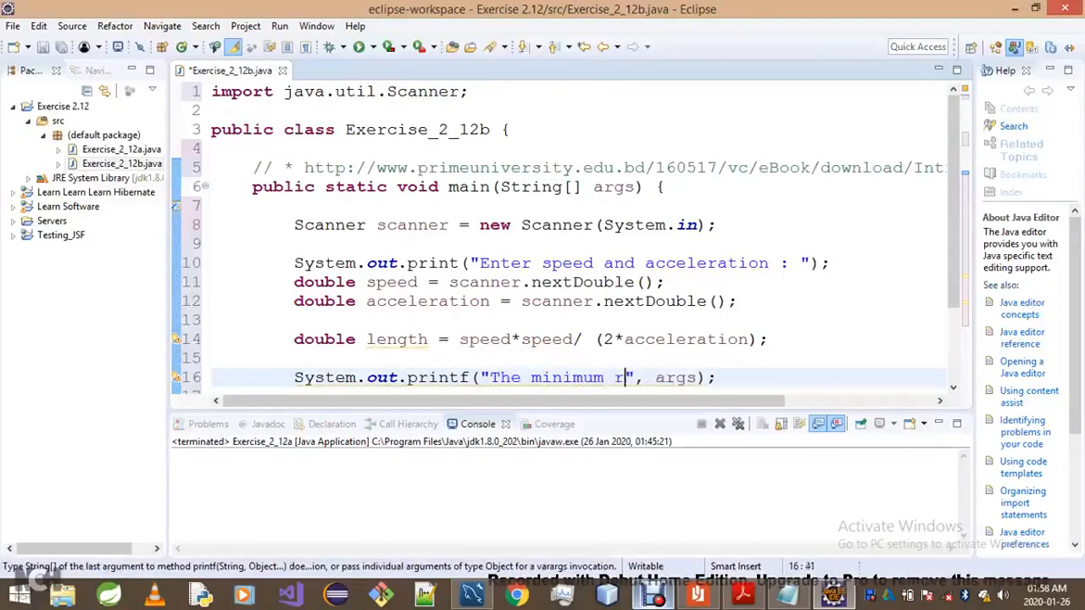
pyautogui.write('unway')
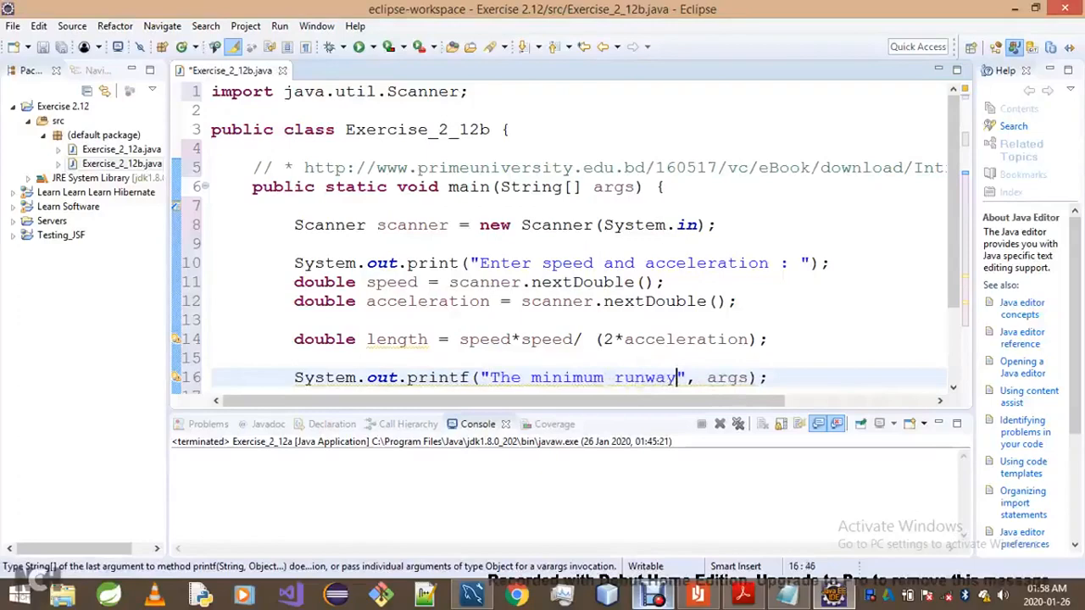
pyautogui.write('le')
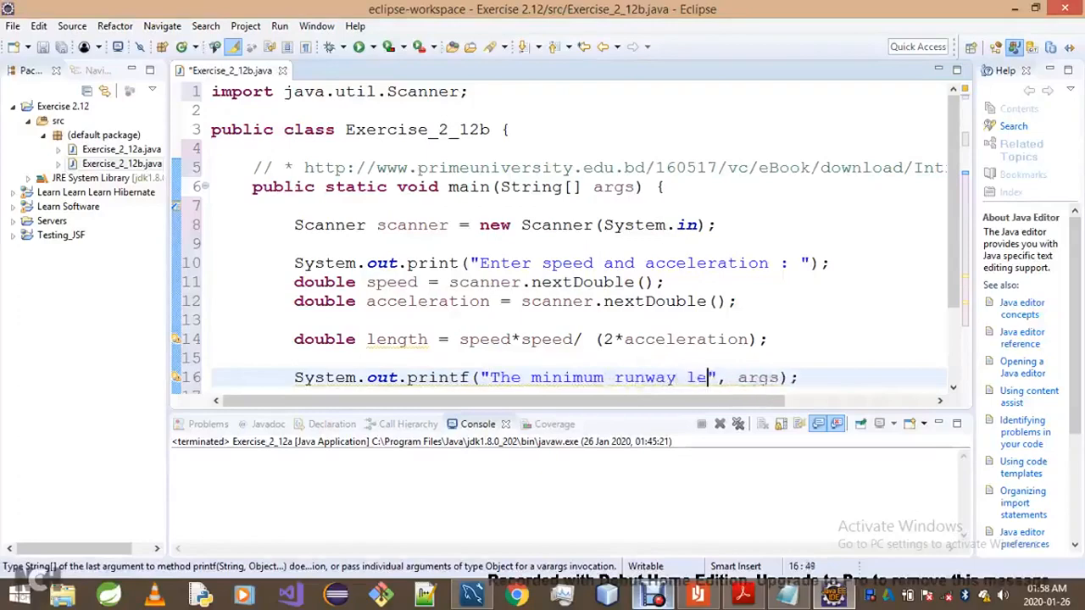
pyautogui.write('ngth for th')
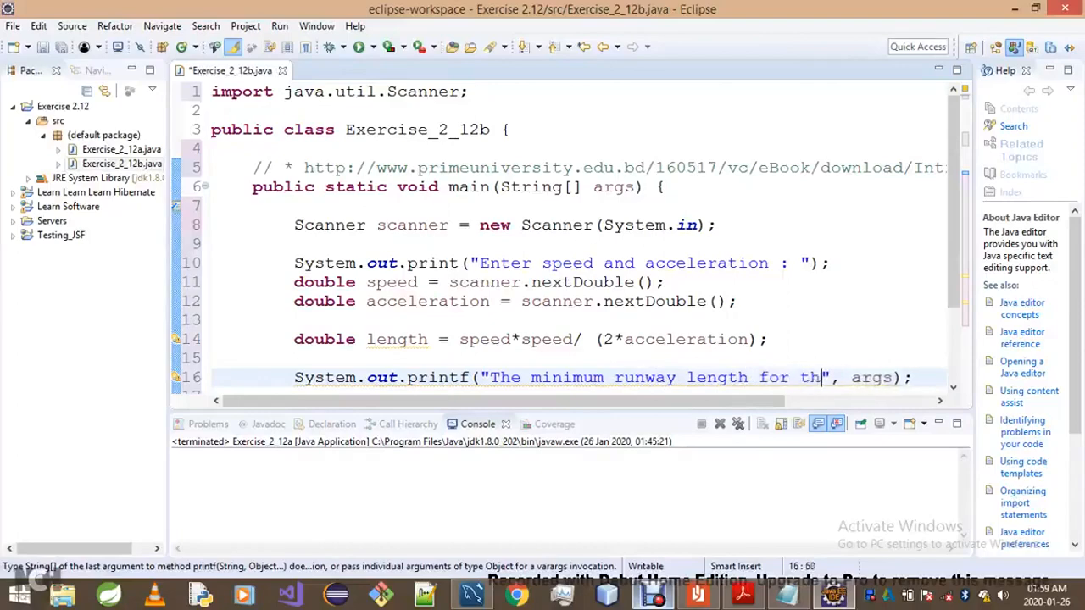
pyautogui.write('is plane is %')
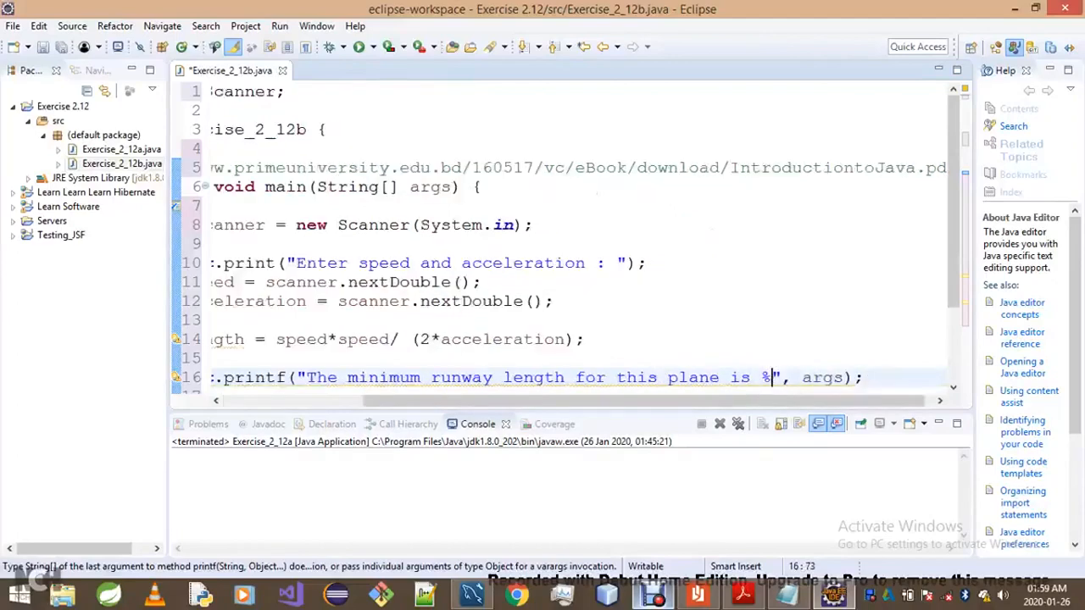
# Format the value as %2.3f and pass length as the printf argument
pyautogui.write('2.')
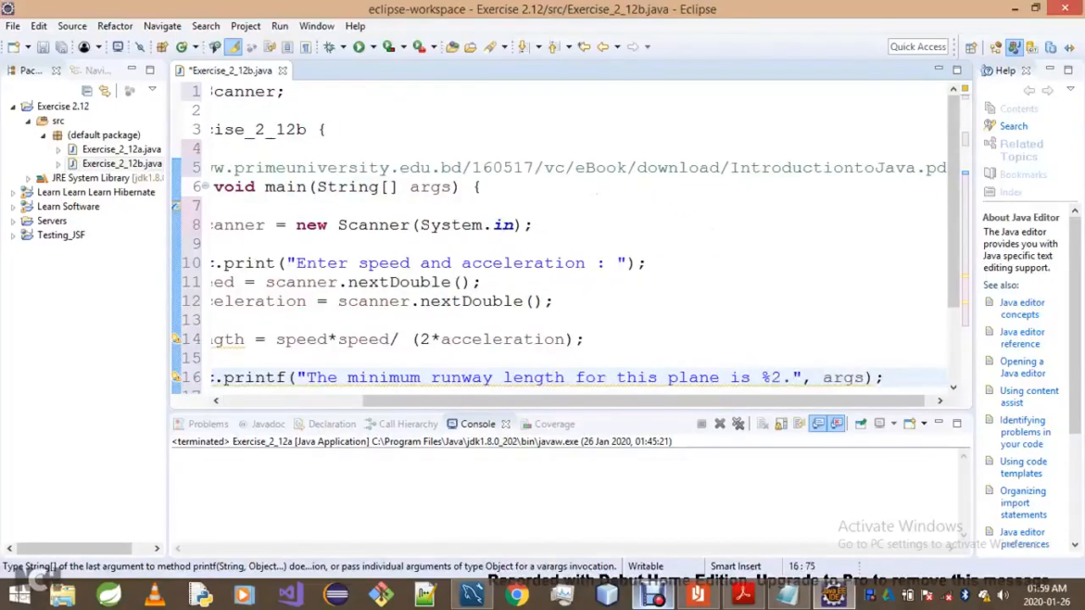
pyautogui.write('3')
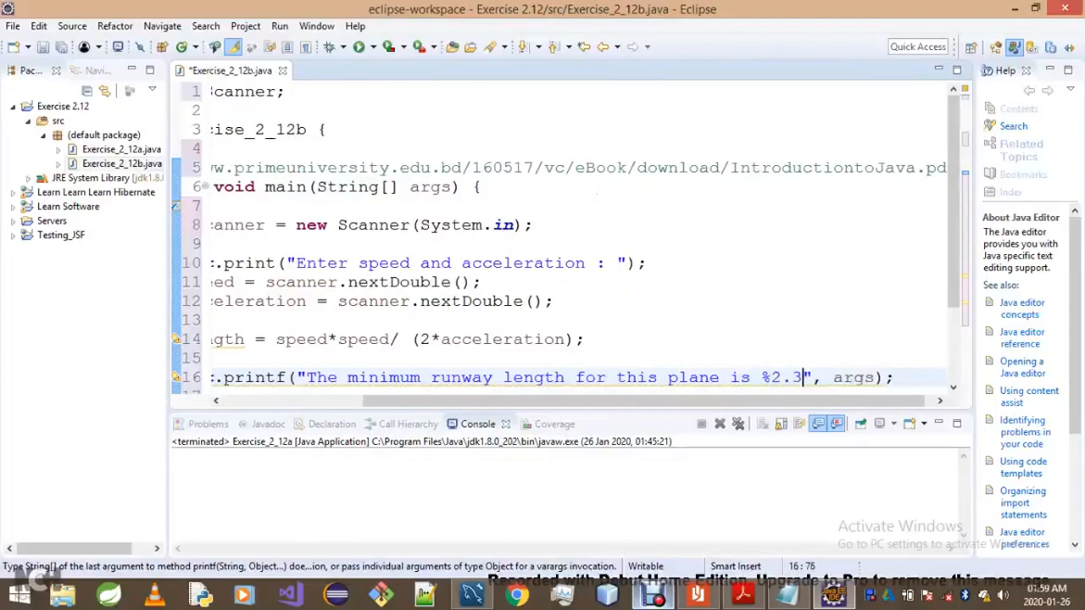
pyautogui.write('f')
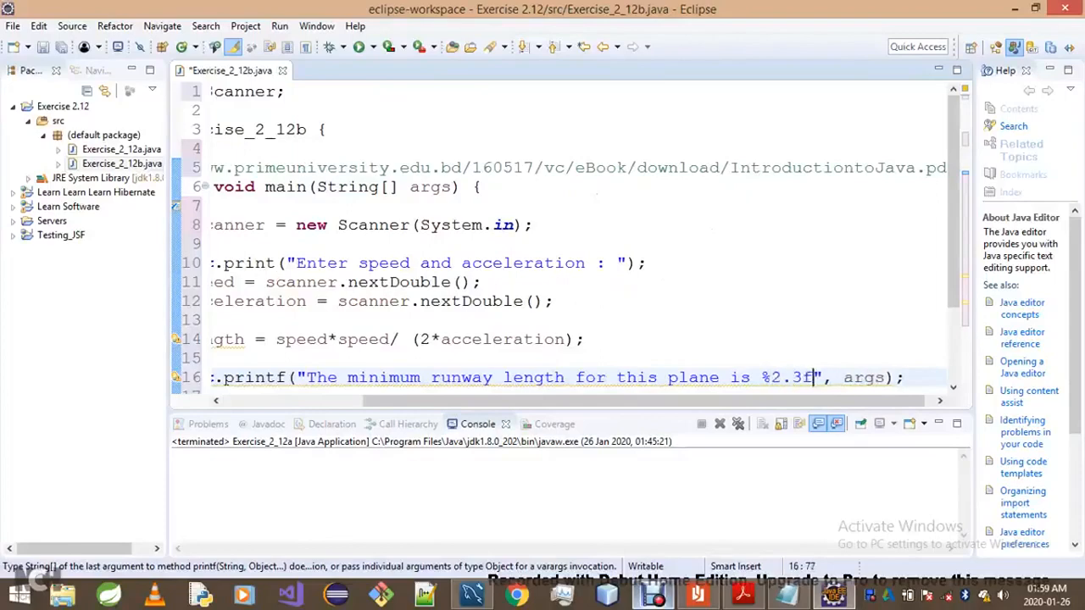
pyautogui.click(871, 376)
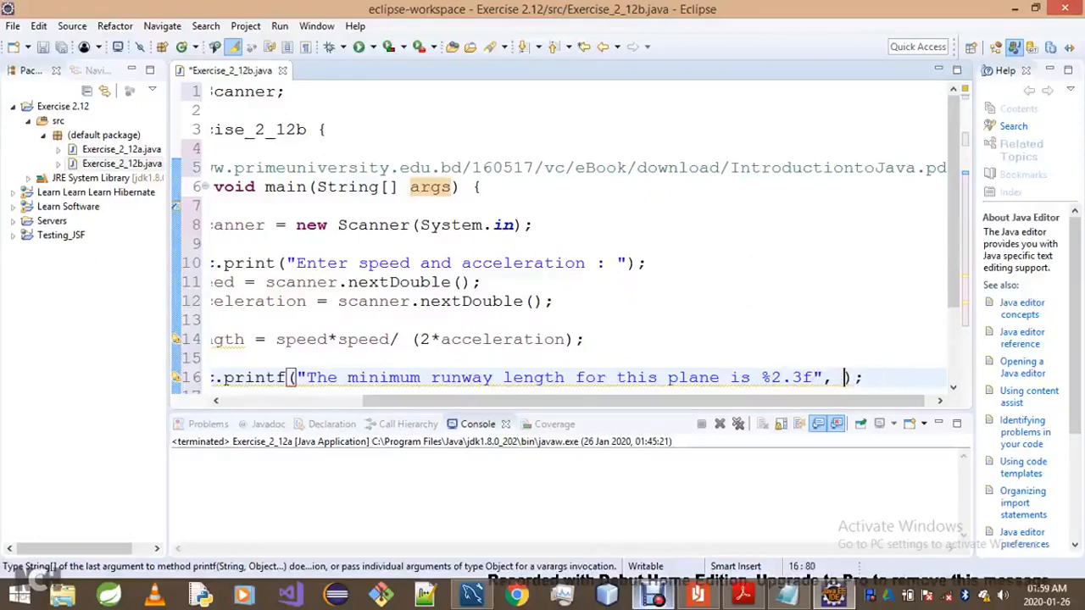
pyautogui.write('length')
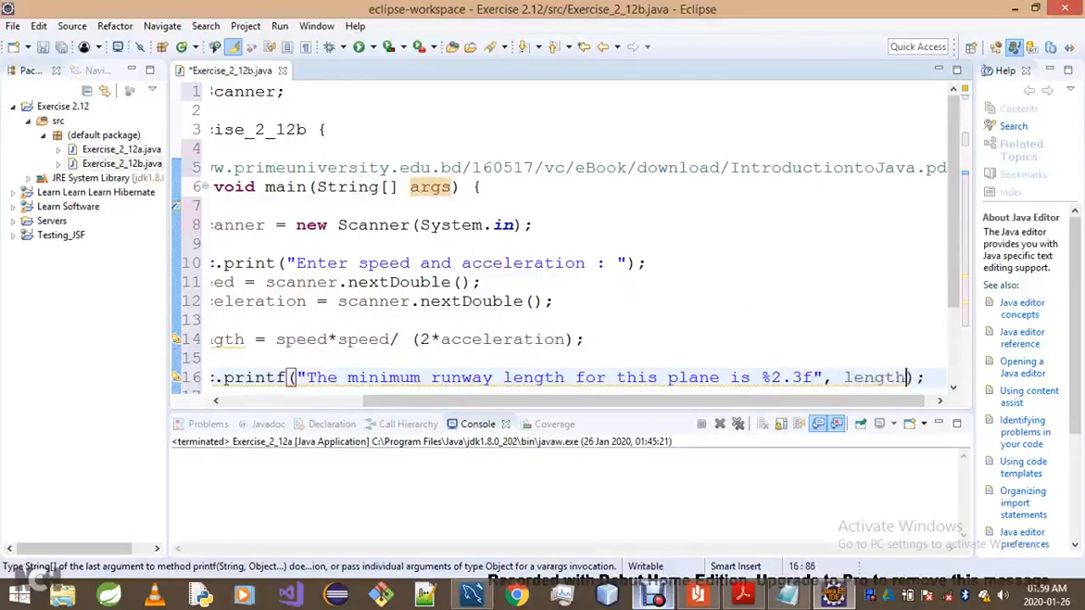
pyautogui.hscroll(-3)
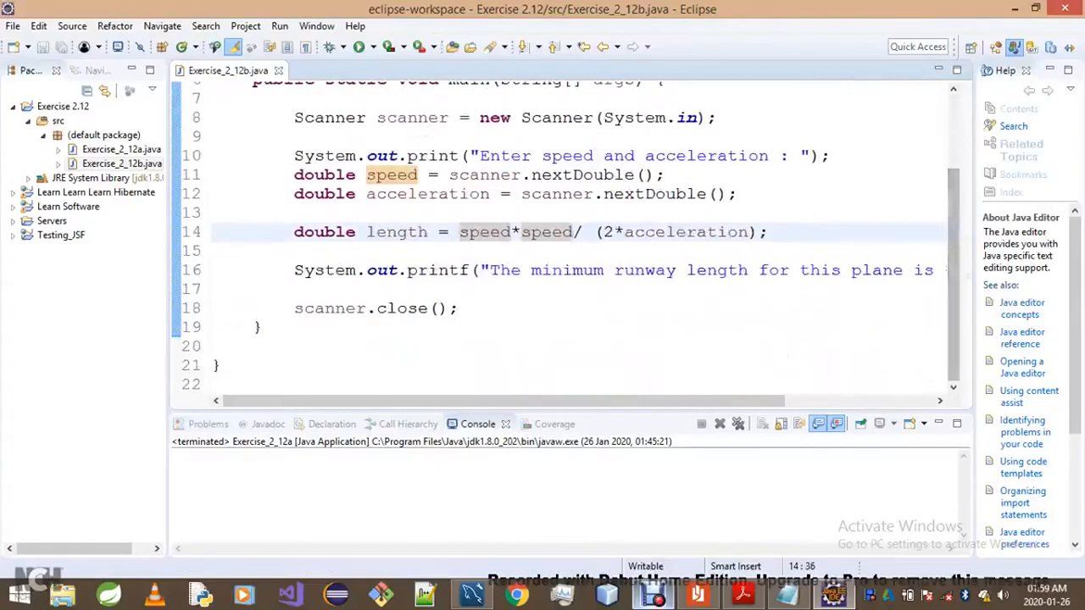
# Run Exercise_2_12b and enter 60 and 3.5 as speed and acceleration in the Console
pyautogui.click(359, 47)
pyautogui.write('6')
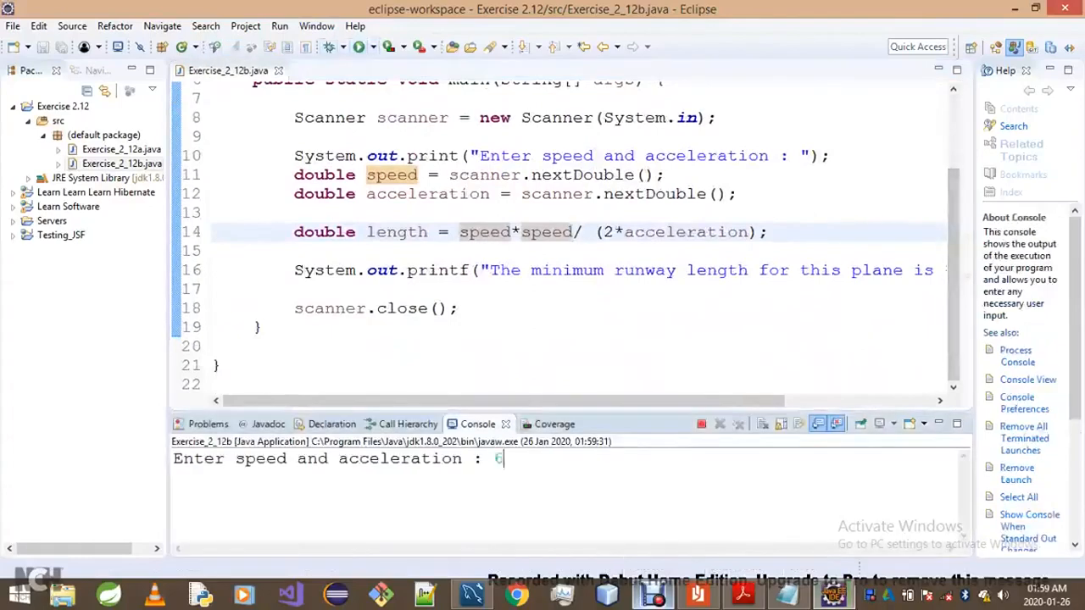
pyautogui.write('0')
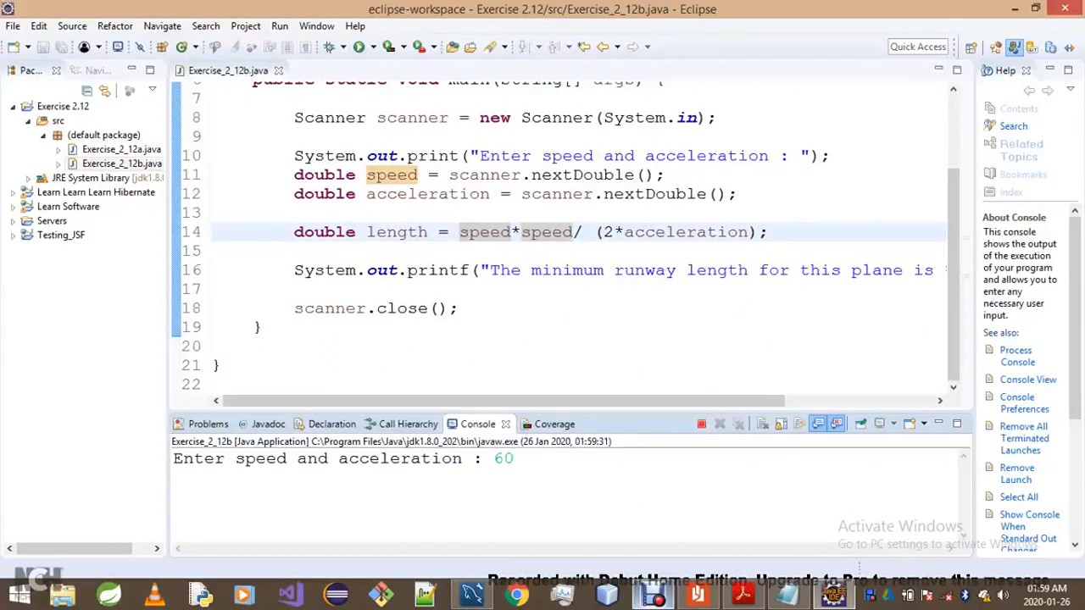
pyautogui.write('3.')
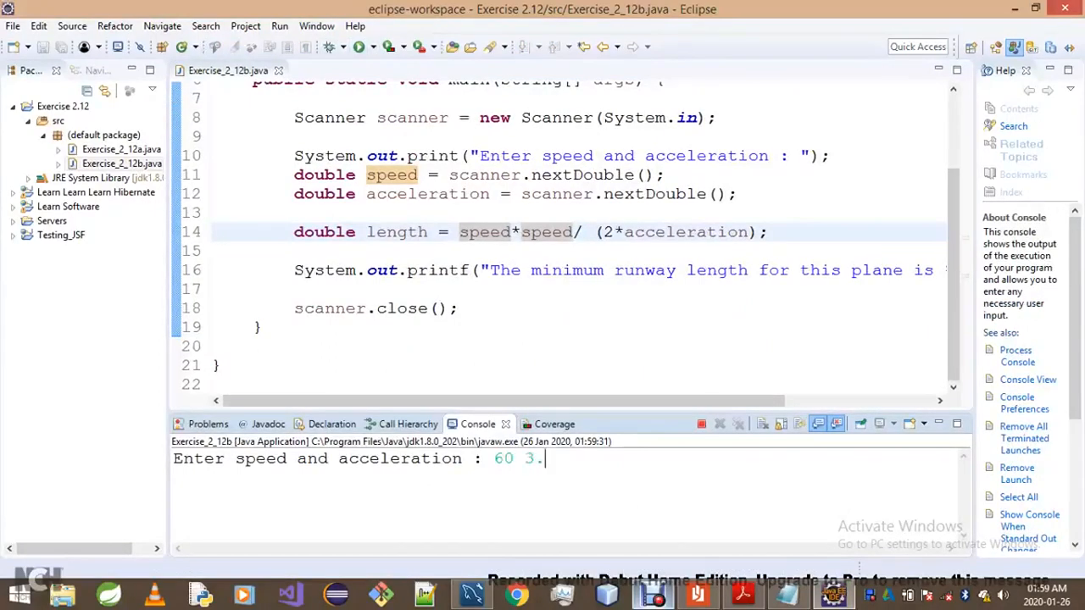
pyautogui.write('5')
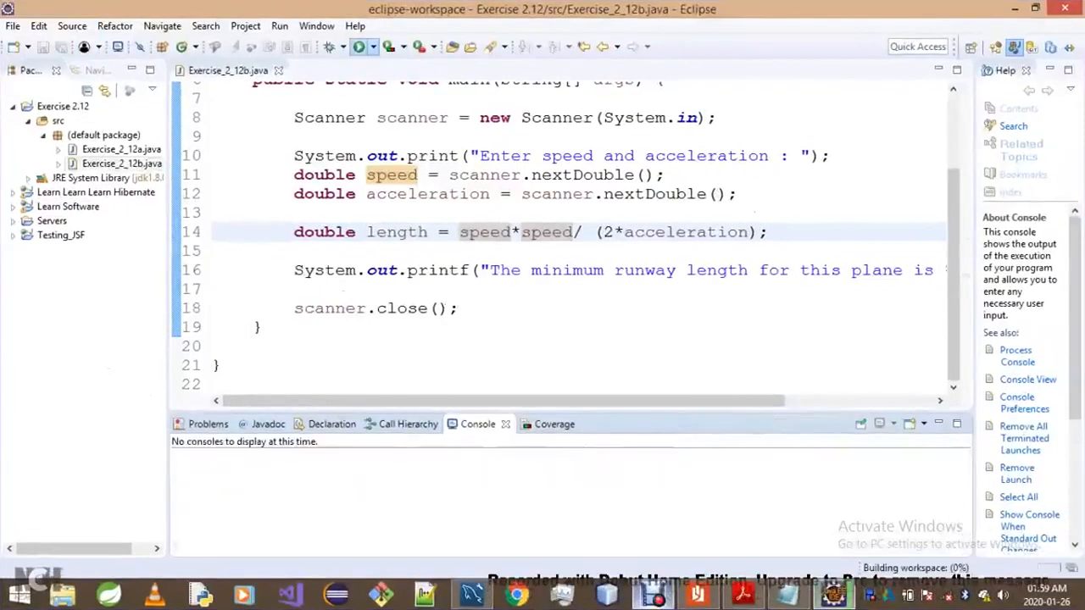
# Run the program again and enter 120 and 10 as speed and acceleration
pyautogui.click(359, 48)
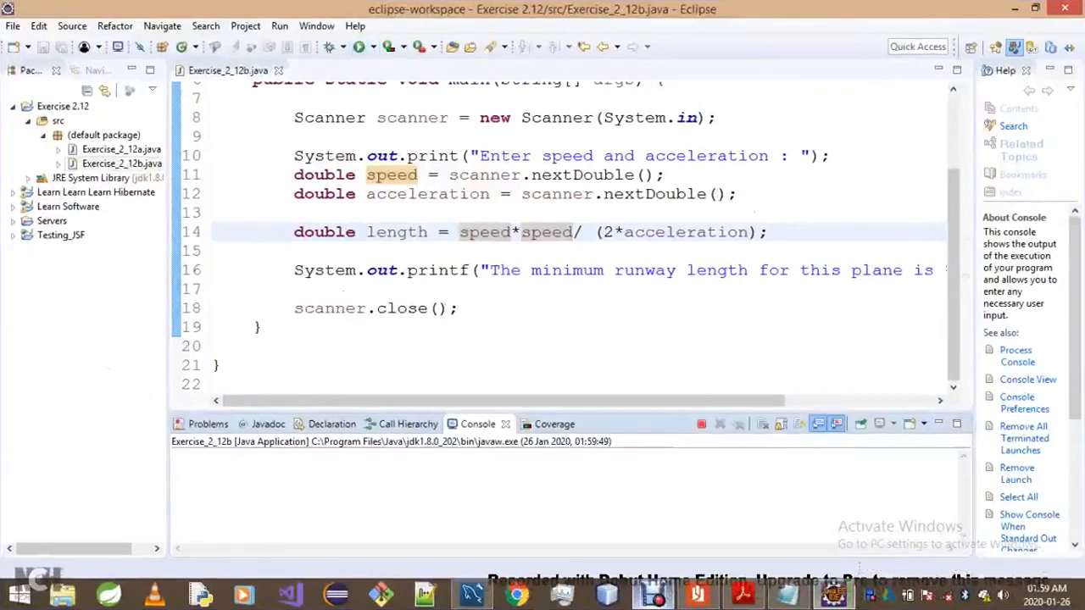
pyautogui.click(359, 47)
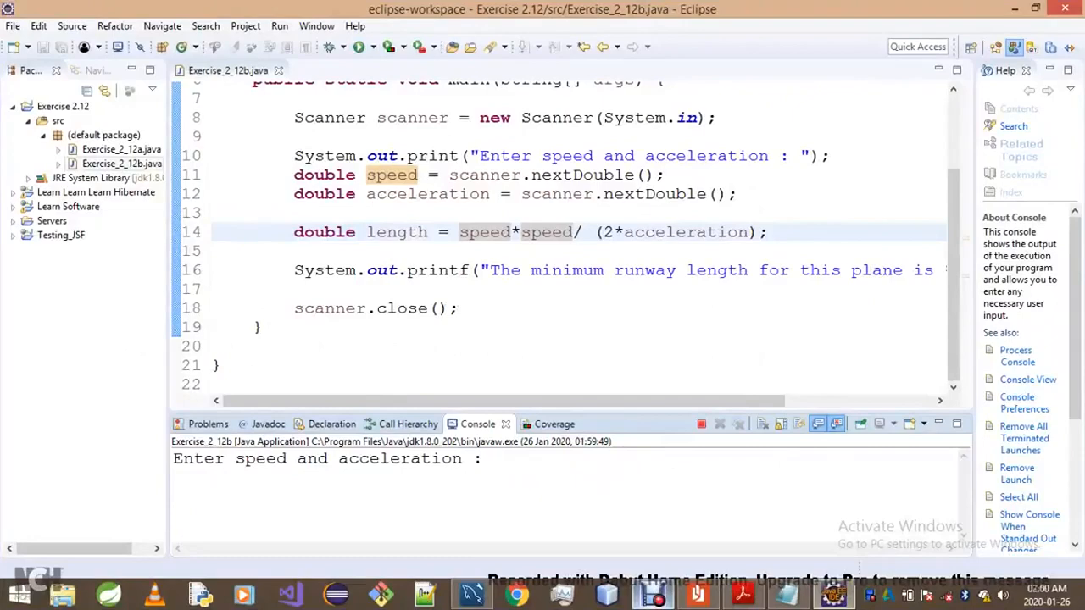
pyautogui.write('120')
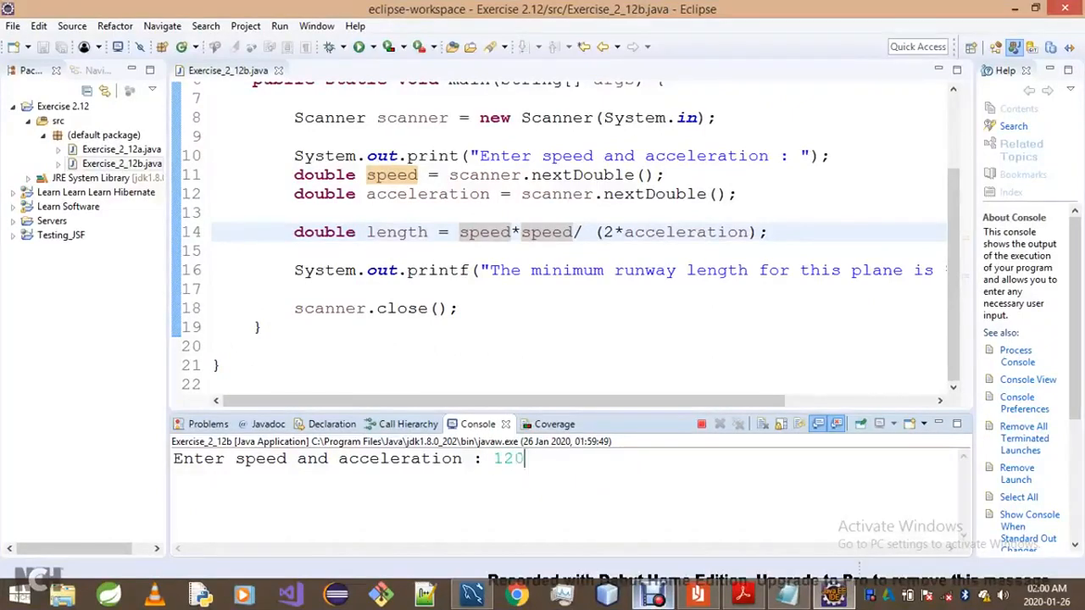
pyautogui.write('10')
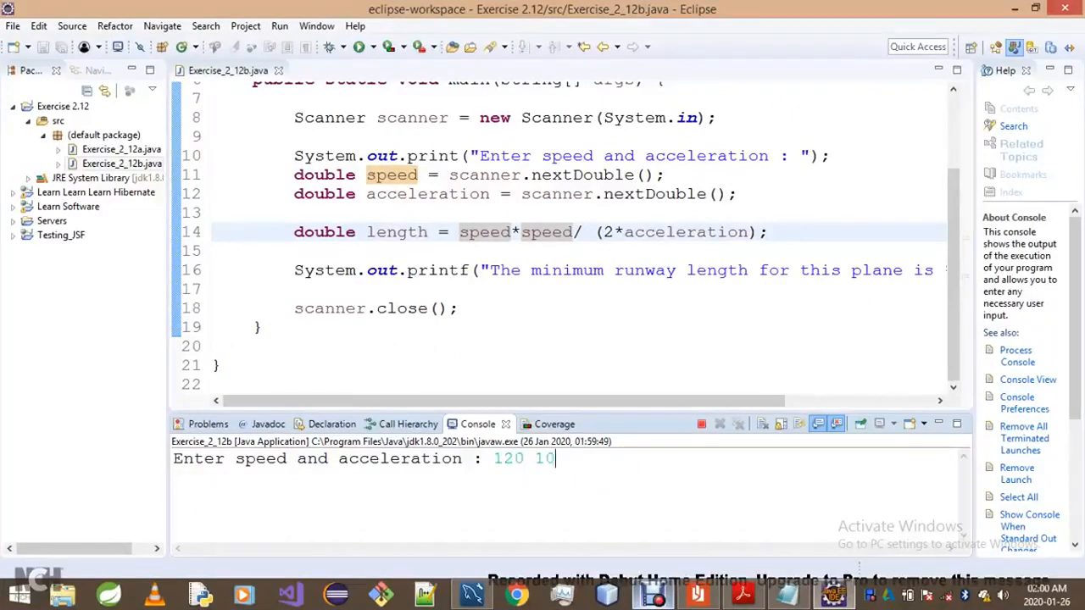